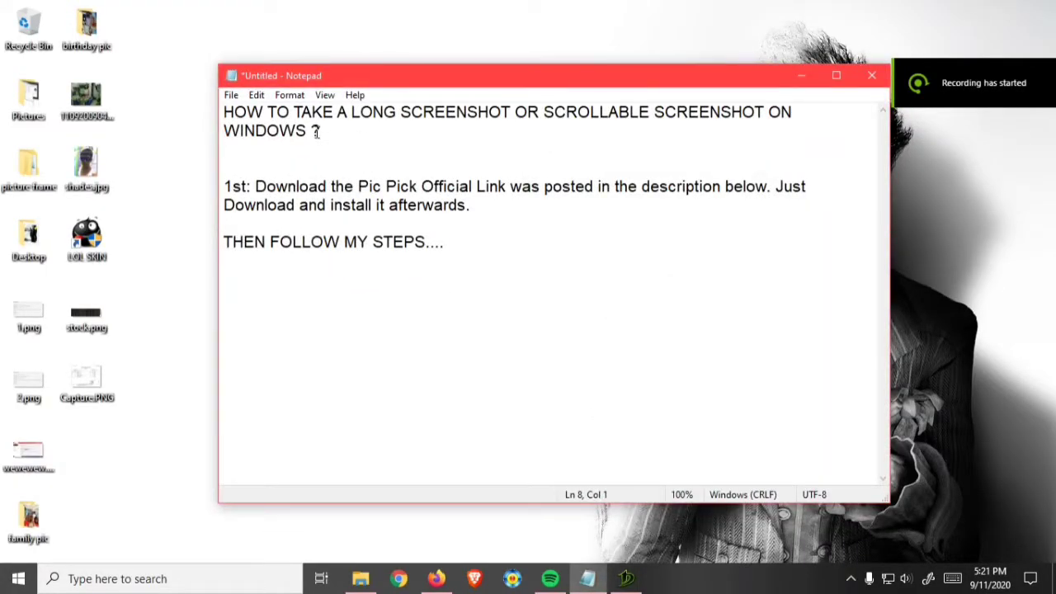
- Highlight the tutorial title and the phrase 'Pic Pick Official Link' in the notes
double_click(244, 112)
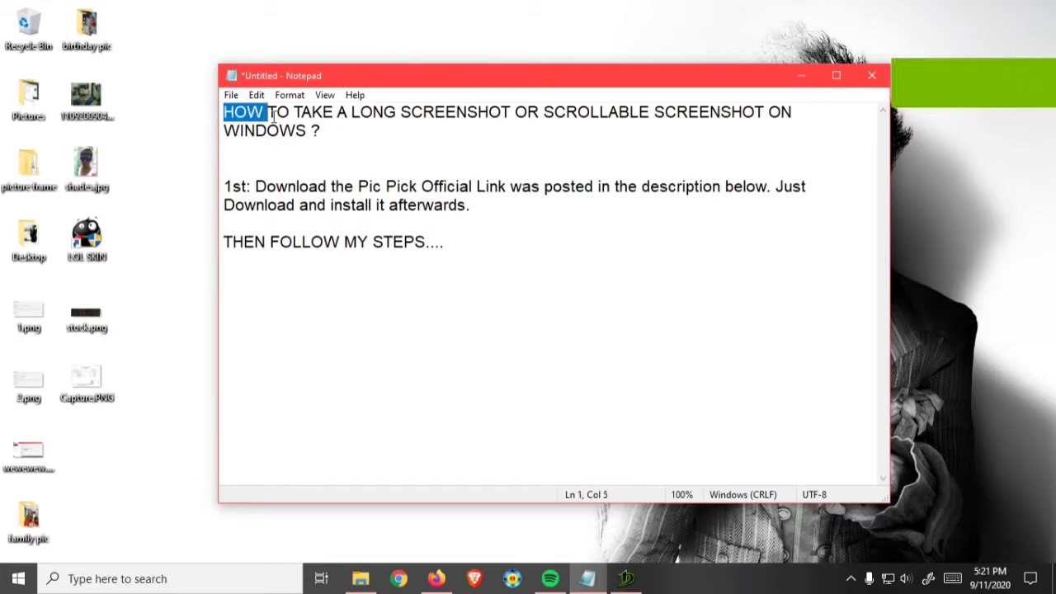
drag(268, 112, 593, 112)
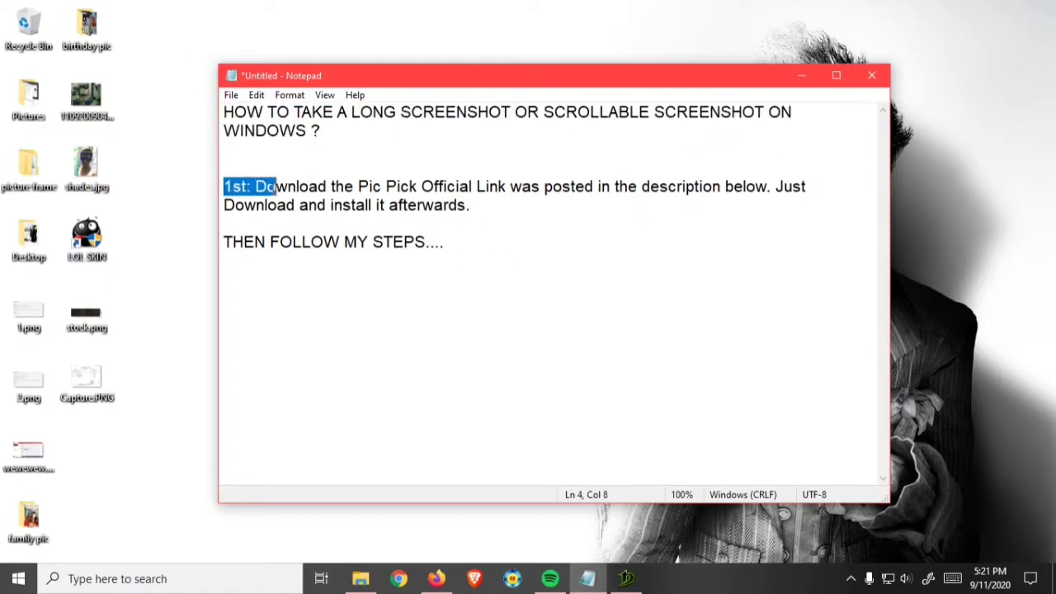
click(356, 185)
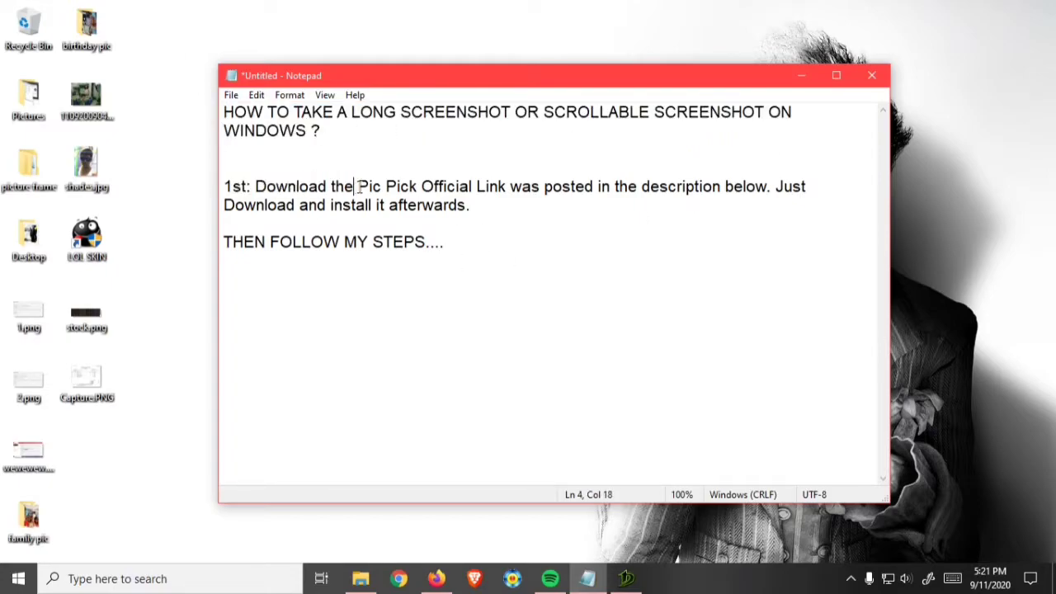
drag(356, 185, 505, 185)
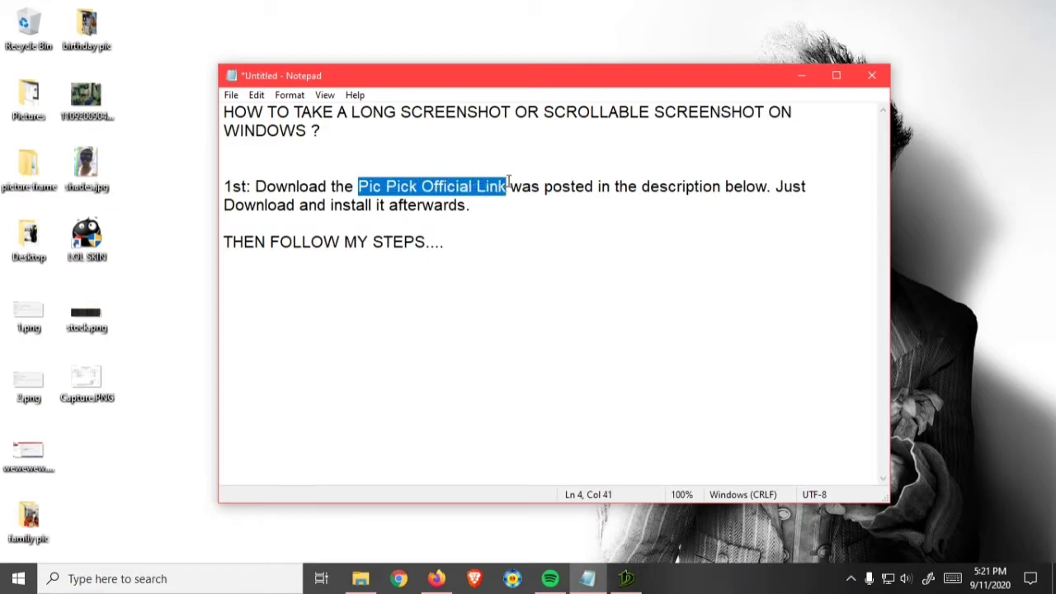
drag(506, 185, 807, 184)
text(p)
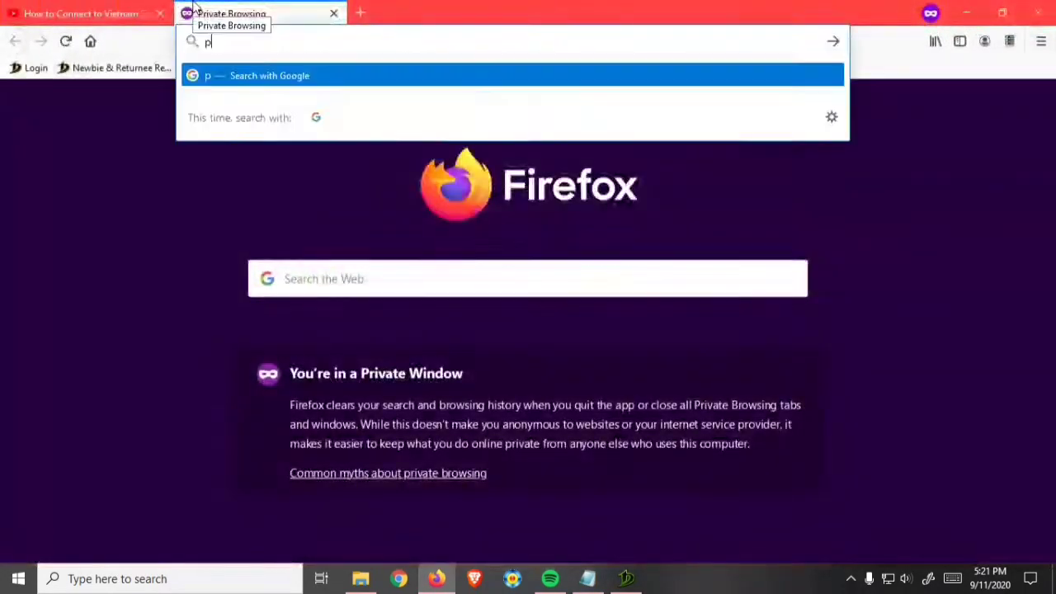
- Search Google for 'pic pick' and open the official picpick.app result
key(Return)
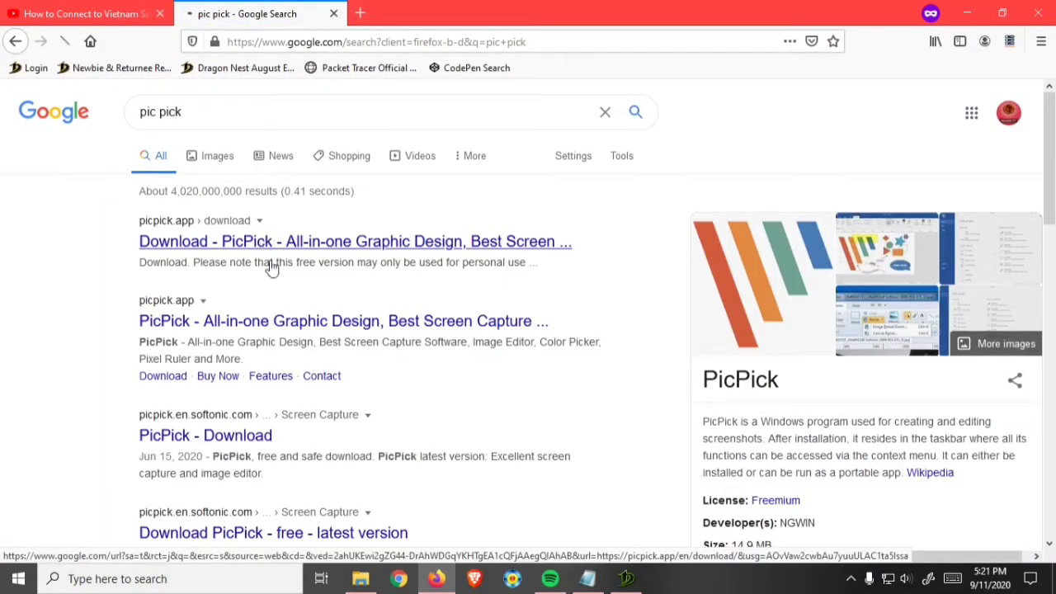
click(354, 241)
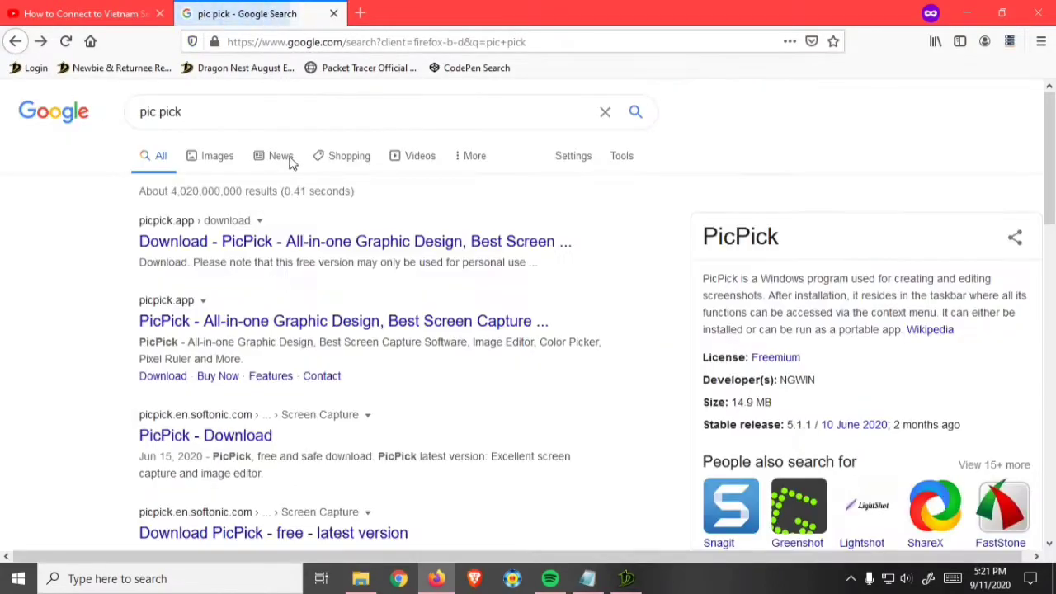
click(344, 320)
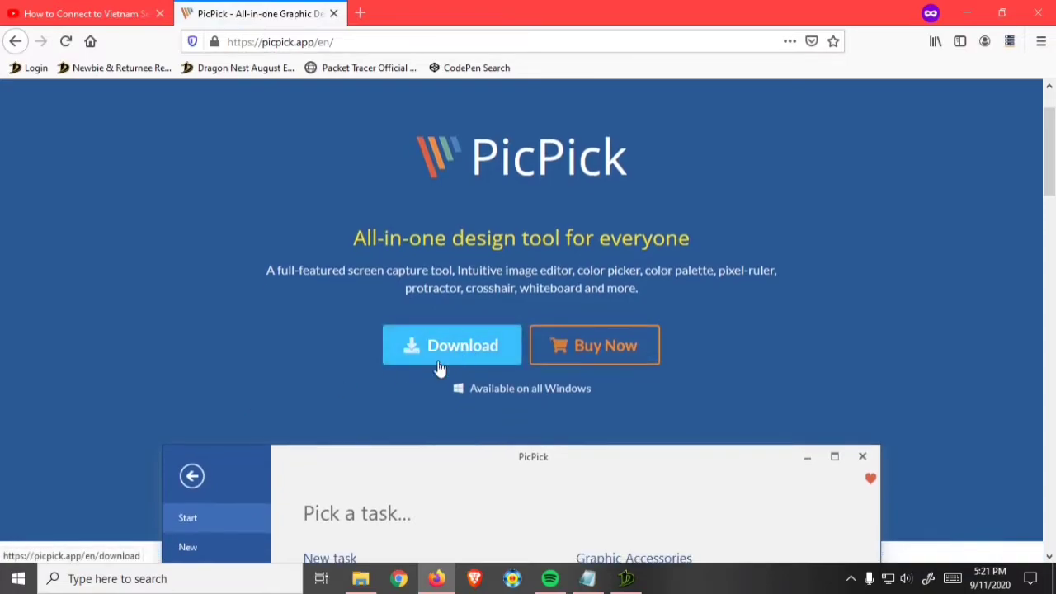
- Start downloading the free PicPick installer and save the file to the computer
click(453, 345)
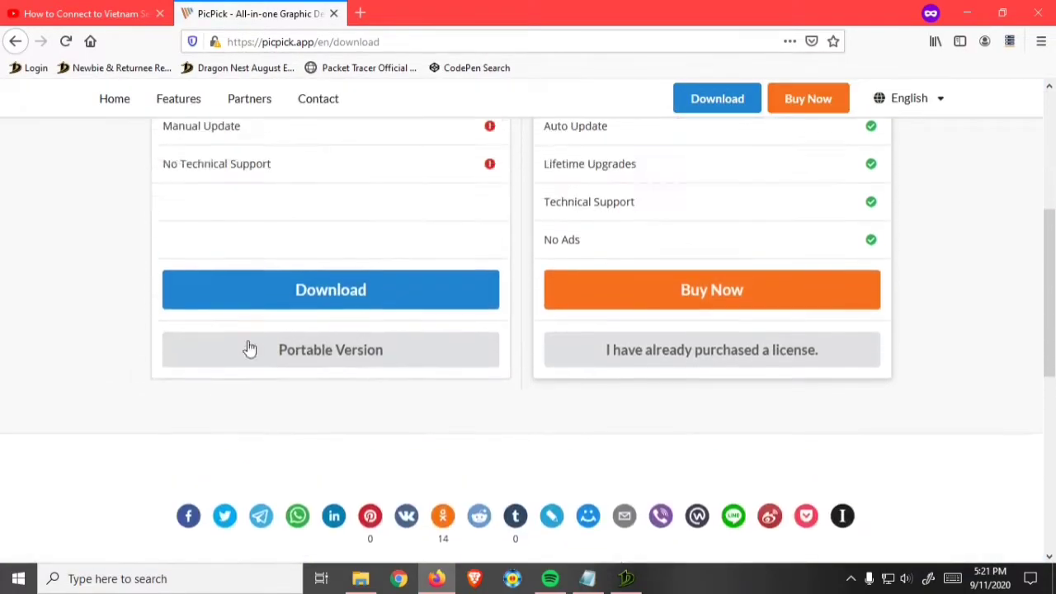
scroll(up, 3)
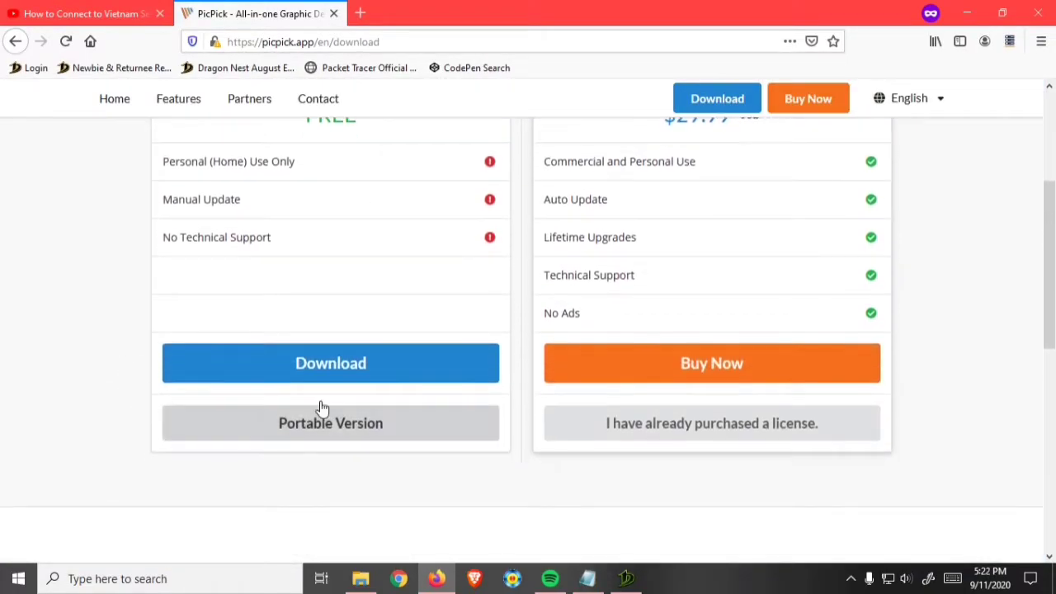
click(330, 363)
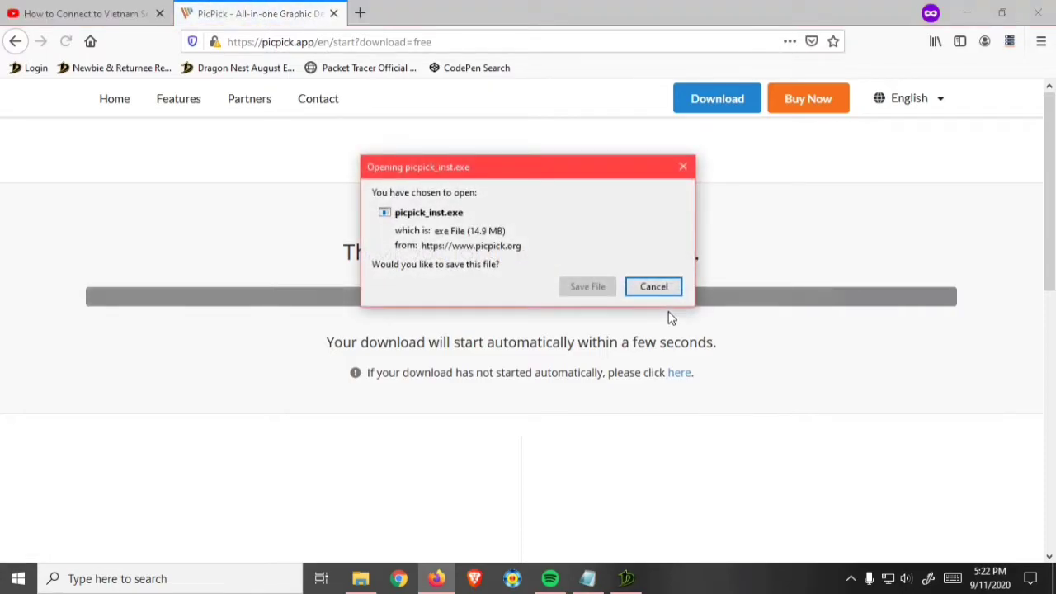
click(588, 287)
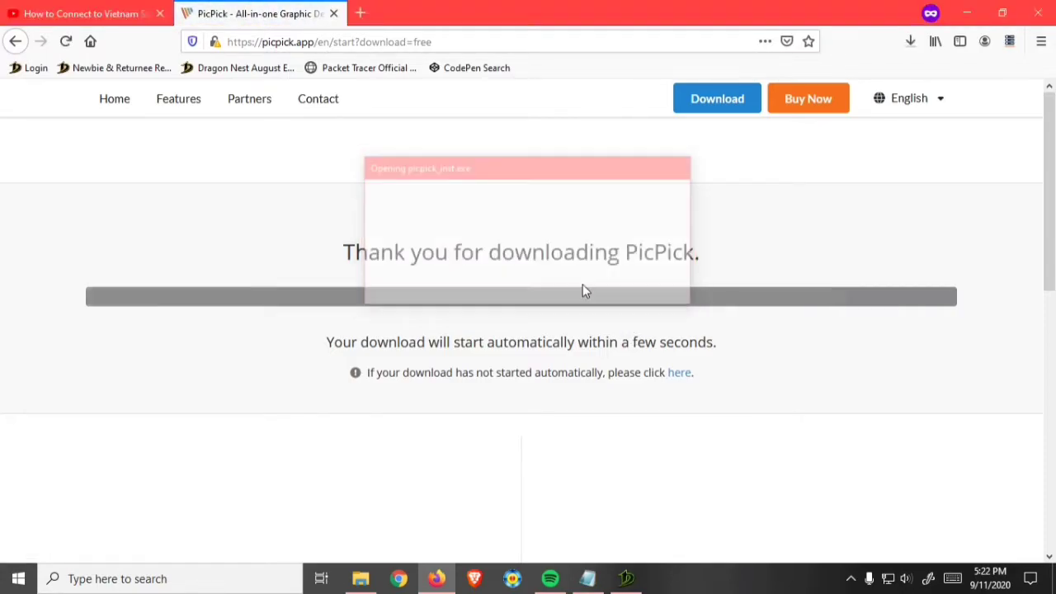
- Clear the installer entry from the full downloads list and close the Downloads page
click(911, 42)
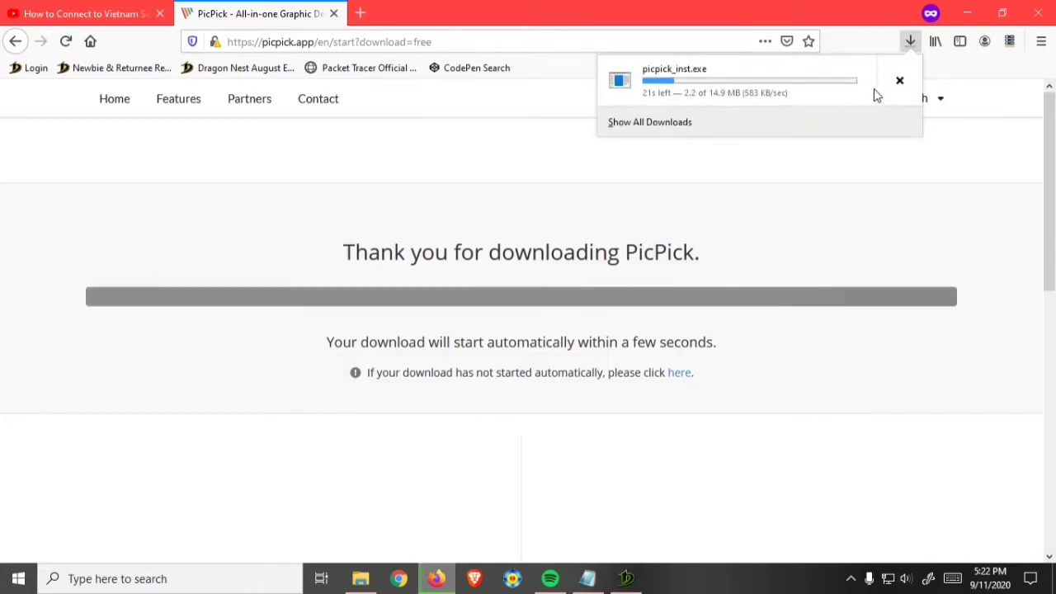
click(650, 123)
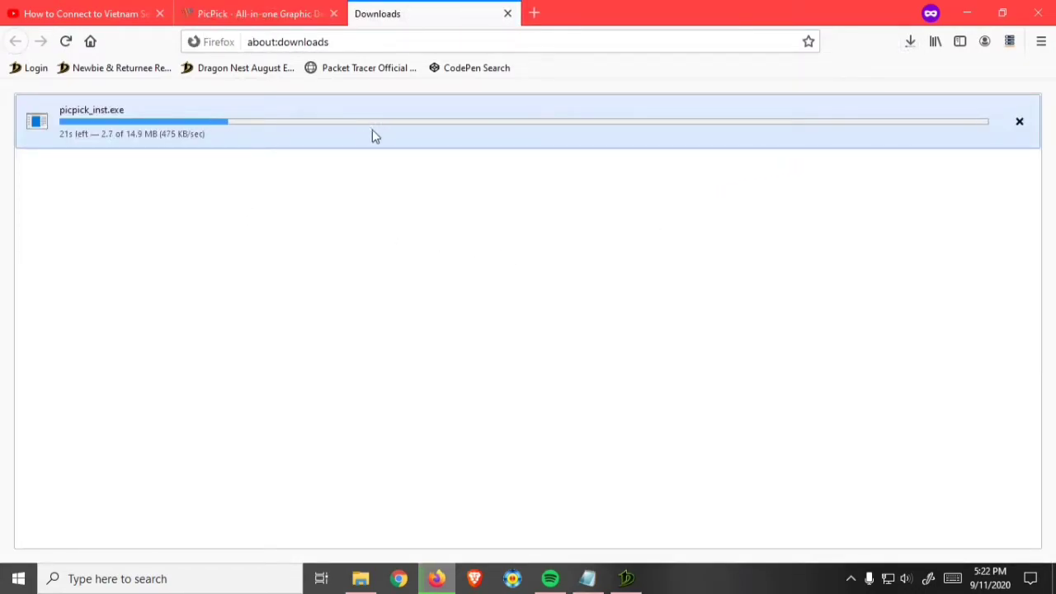
mouse_move(462, 276)
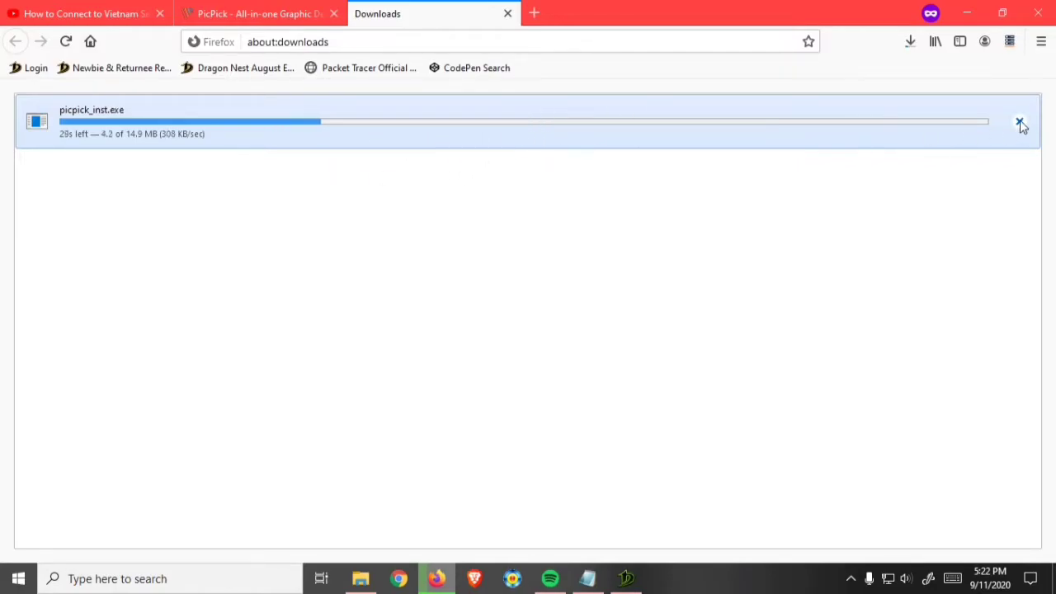
click(1020, 122)
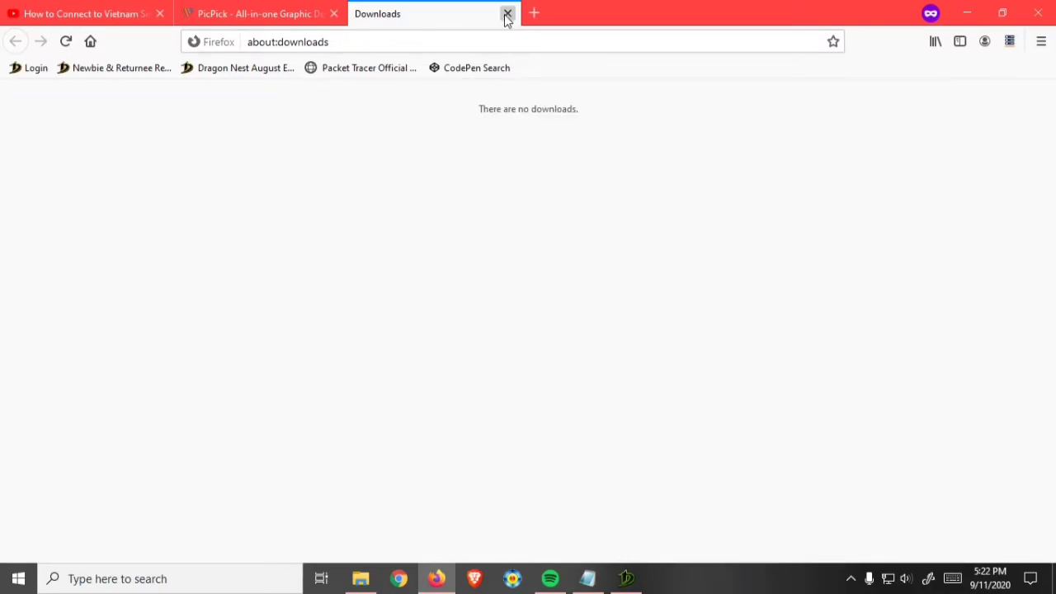
click(18, 578)
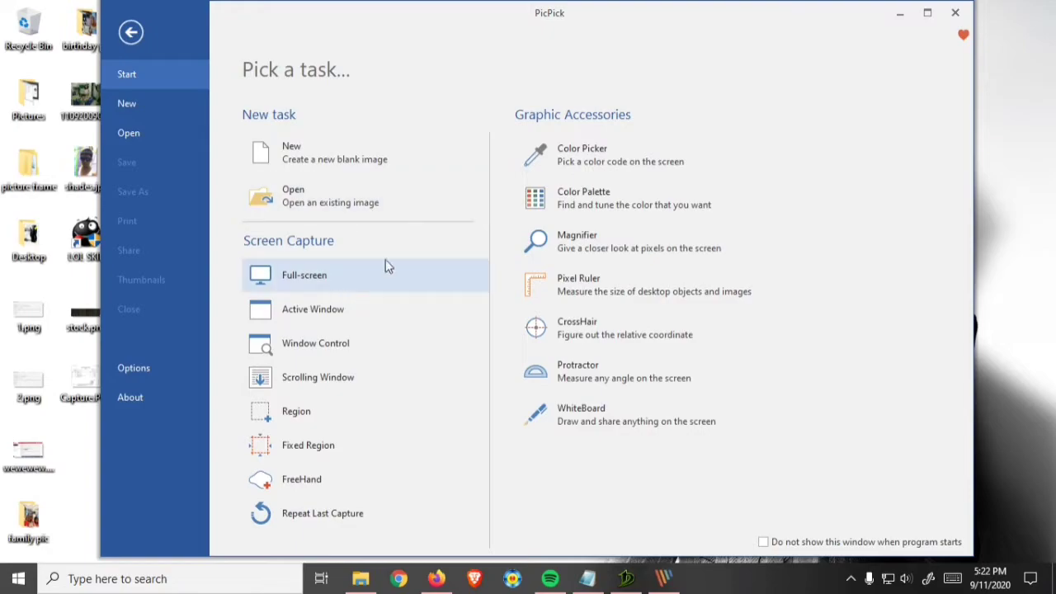
mouse_move(421, 249)
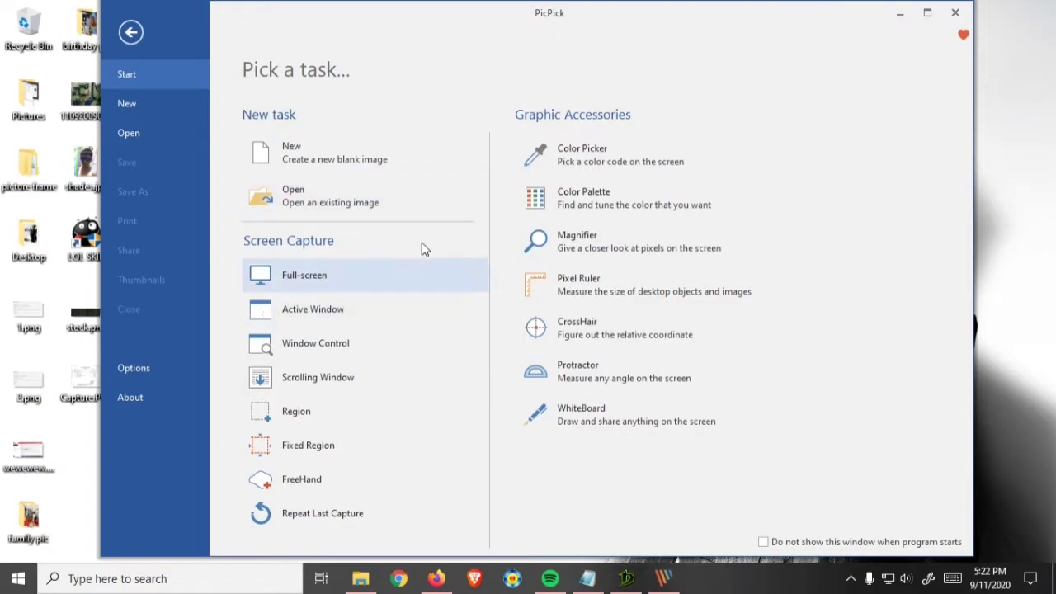
mouse_move(377, 281)
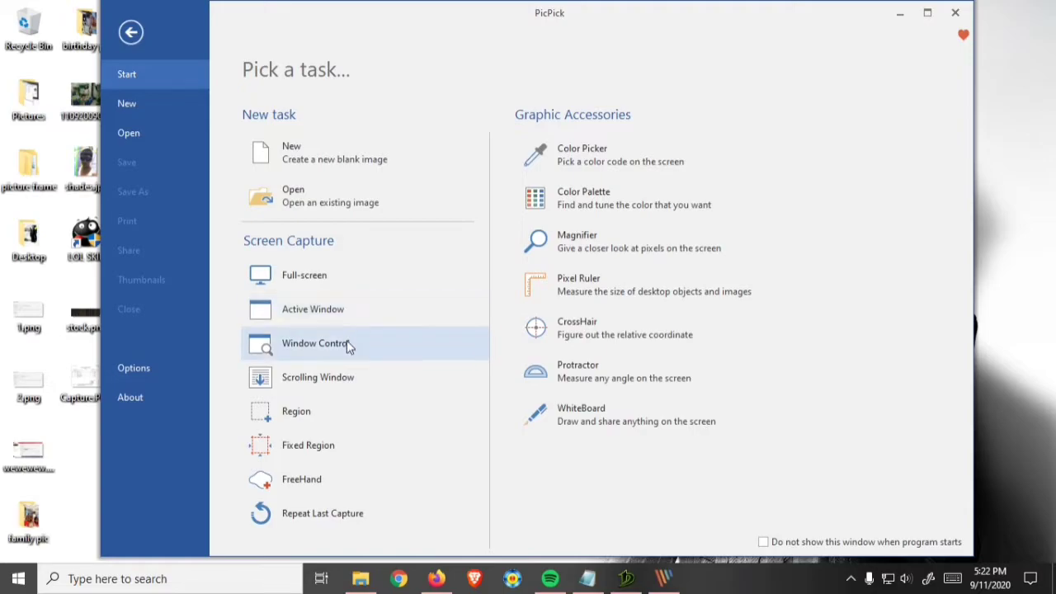
mouse_move(349, 377)
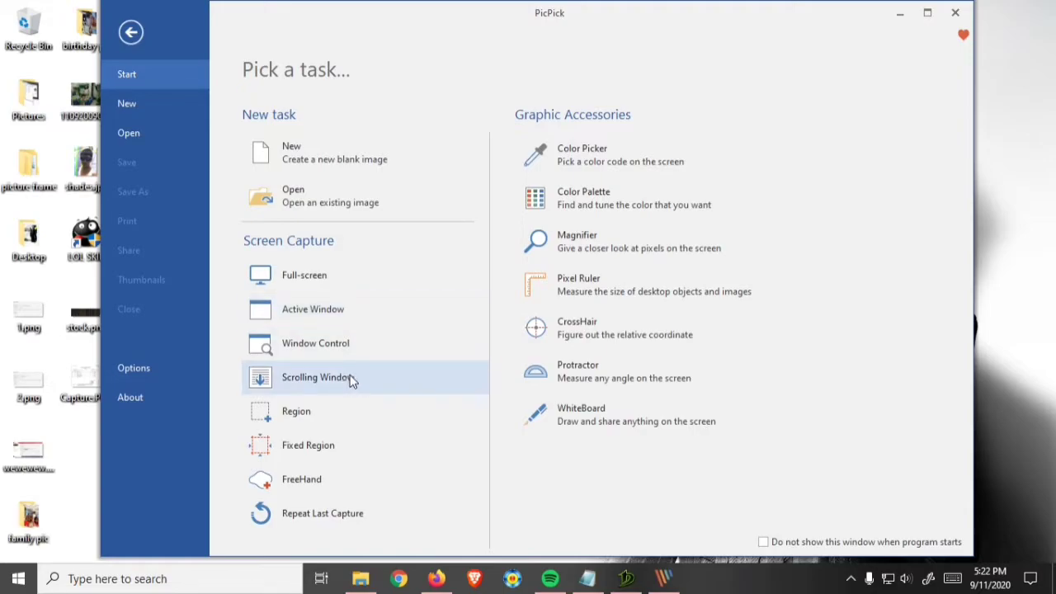
mouse_move(459, 432)
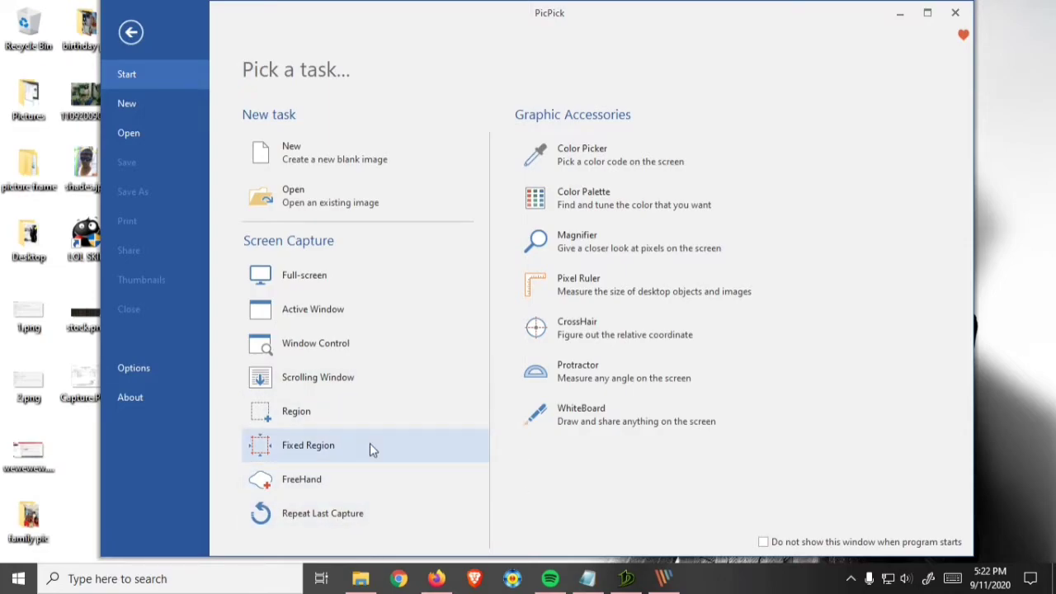
mouse_move(443, 388)
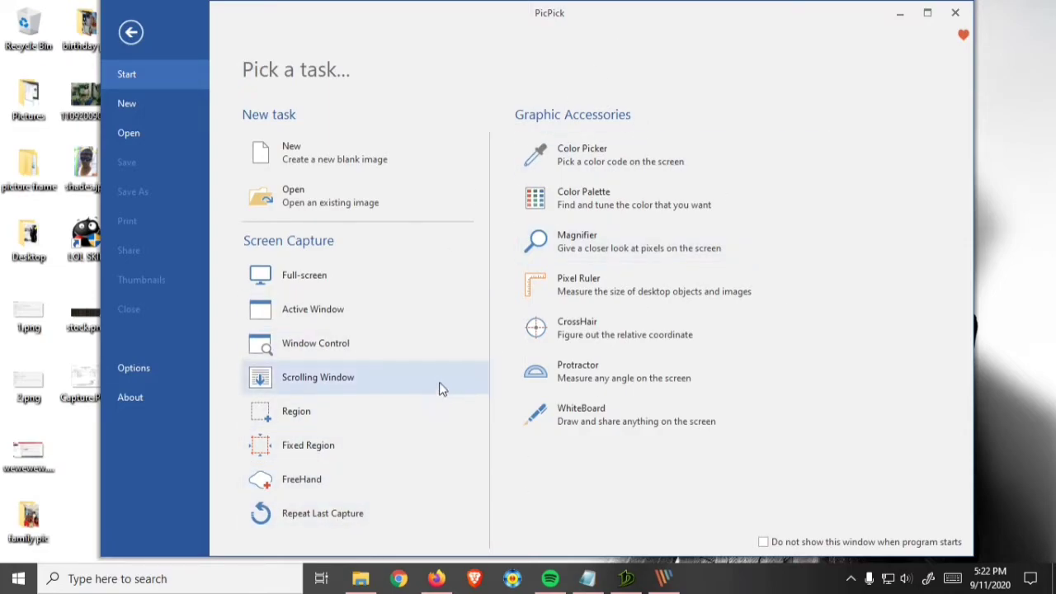
mouse_move(330, 393)
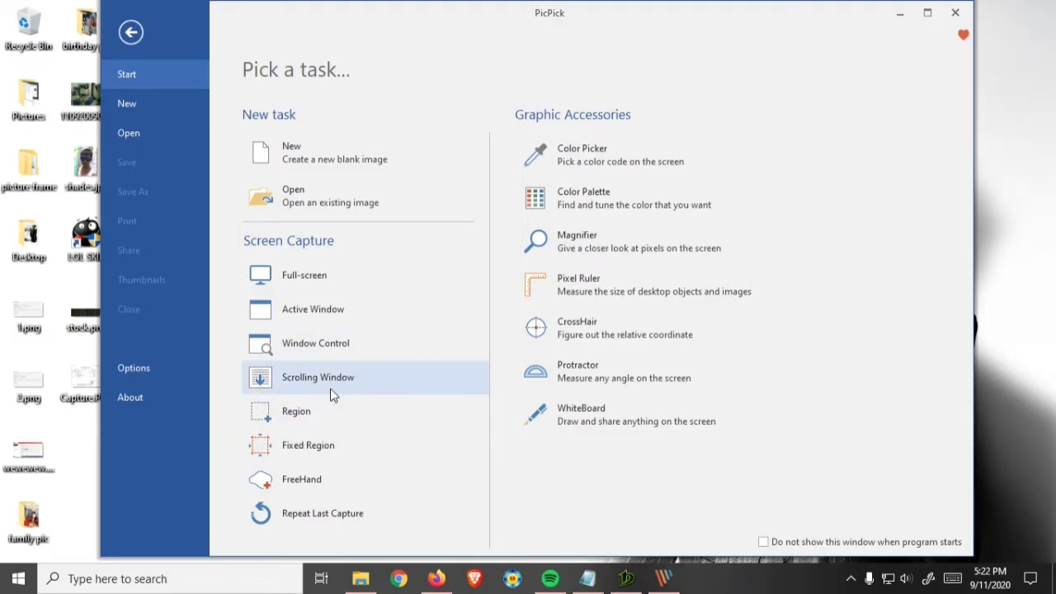
mouse_move(435, 578)
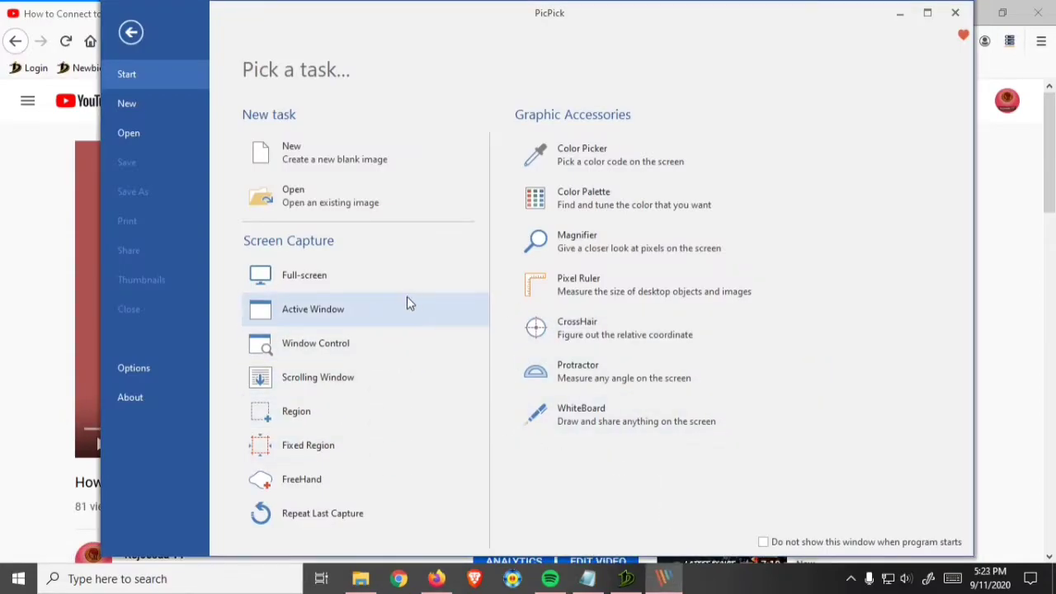
mouse_move(314, 376)
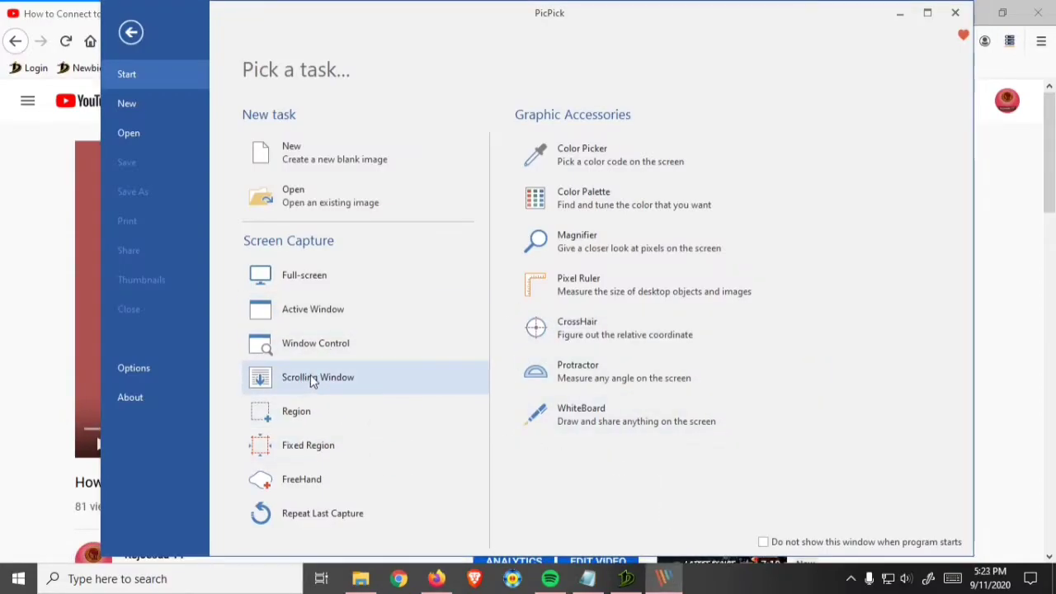
- Launch Scrolling Window capture and pick the YouTube page in Firefox as the target
click(317, 377)
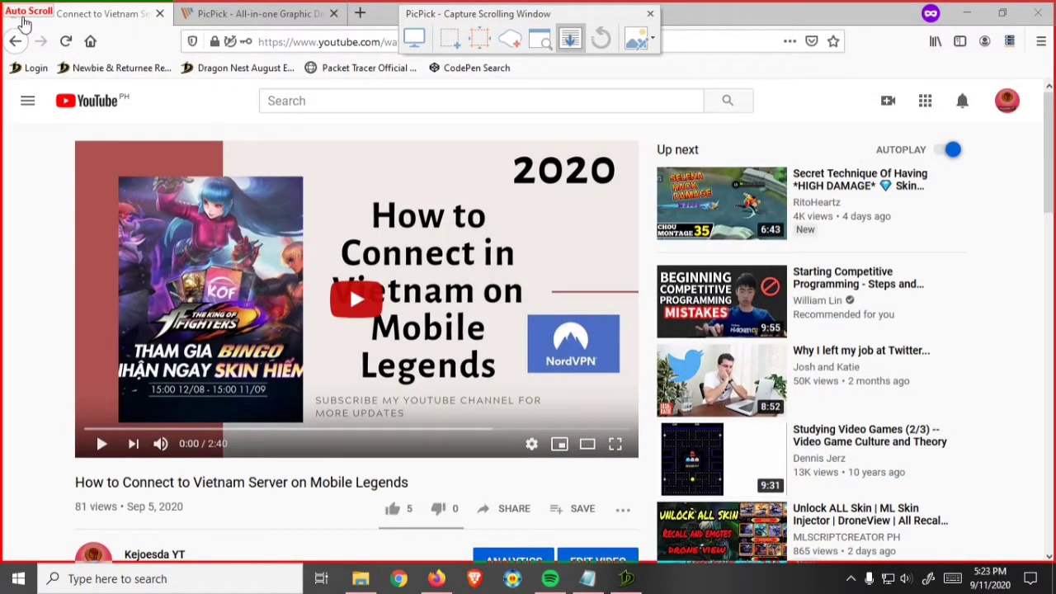
mouse_move(62, 41)
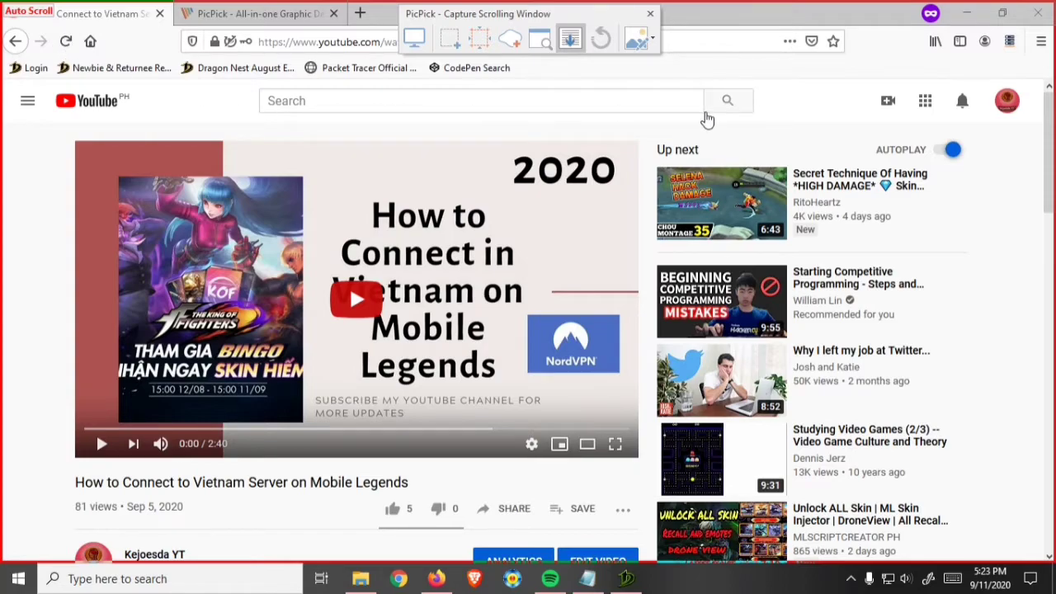
mouse_move(858, 109)
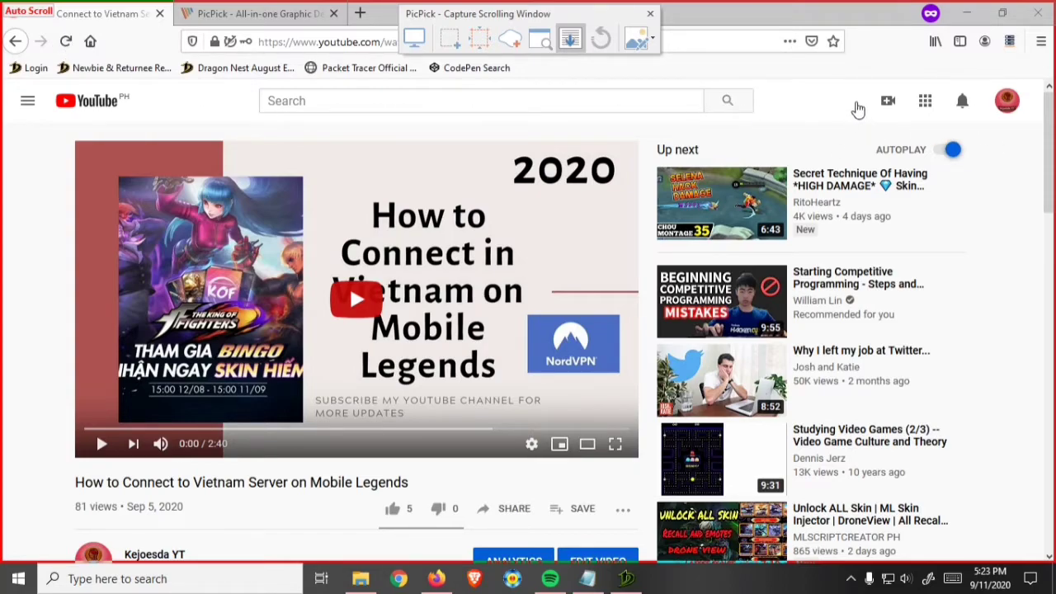
mouse_move(871, 109)
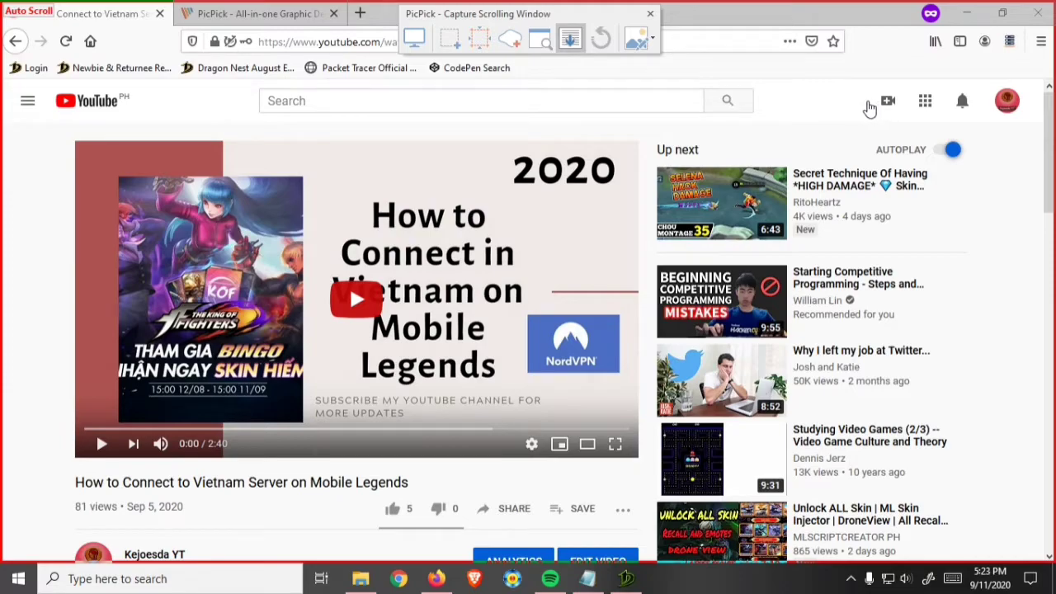
click(650, 13)
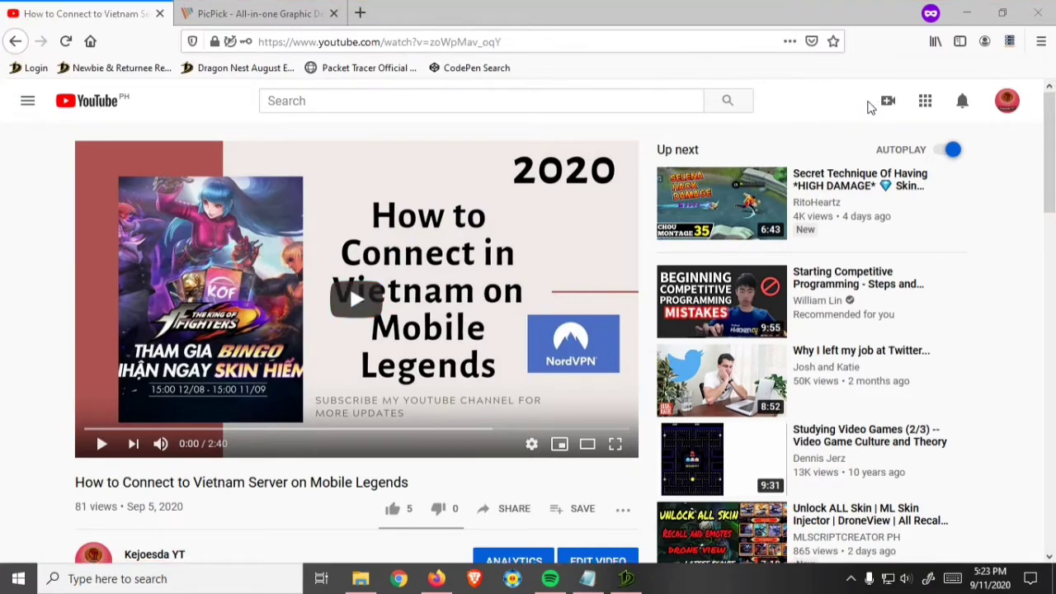
mouse_move(755, 445)
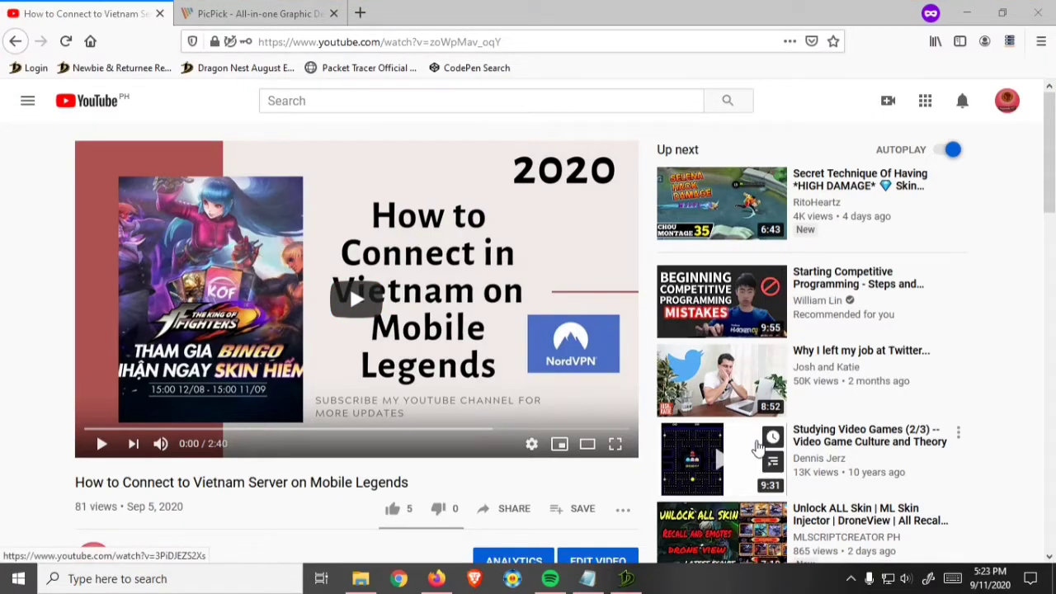
mouse_move(626, 578)
text(pic)
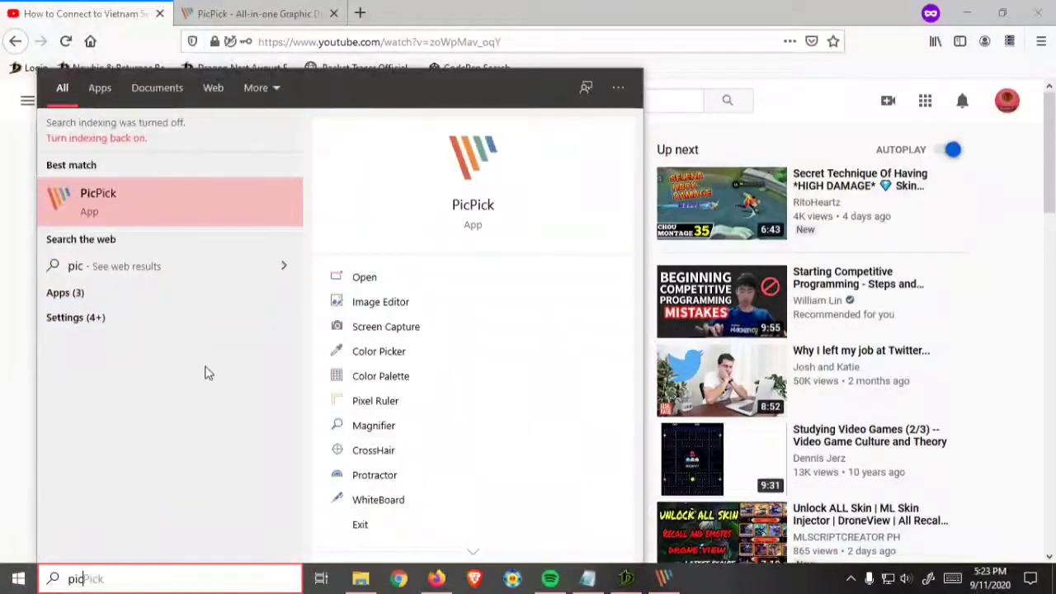
mouse_move(190, 205)
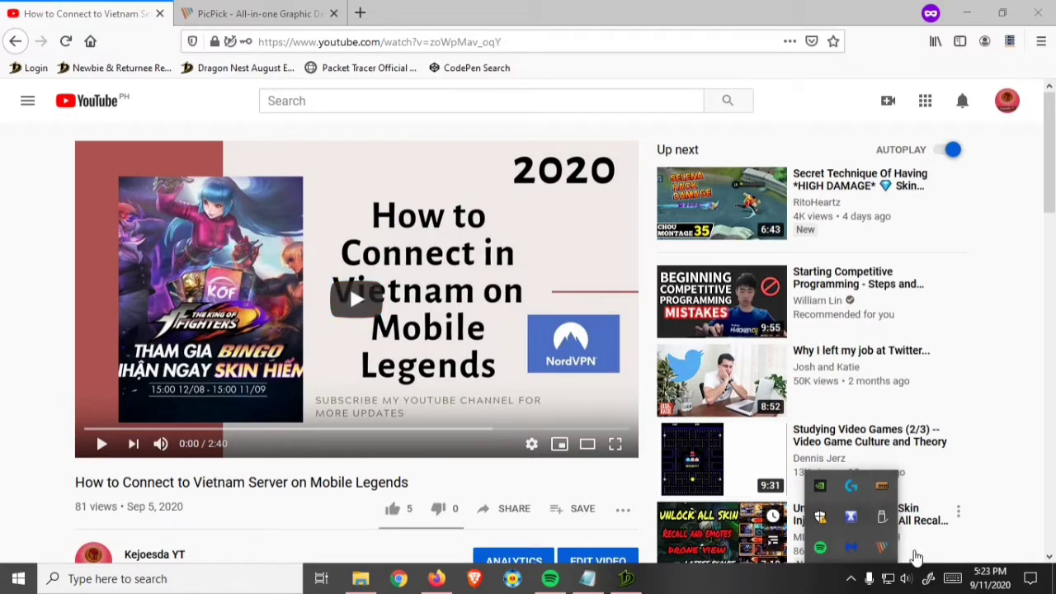
mouse_move(883, 546)
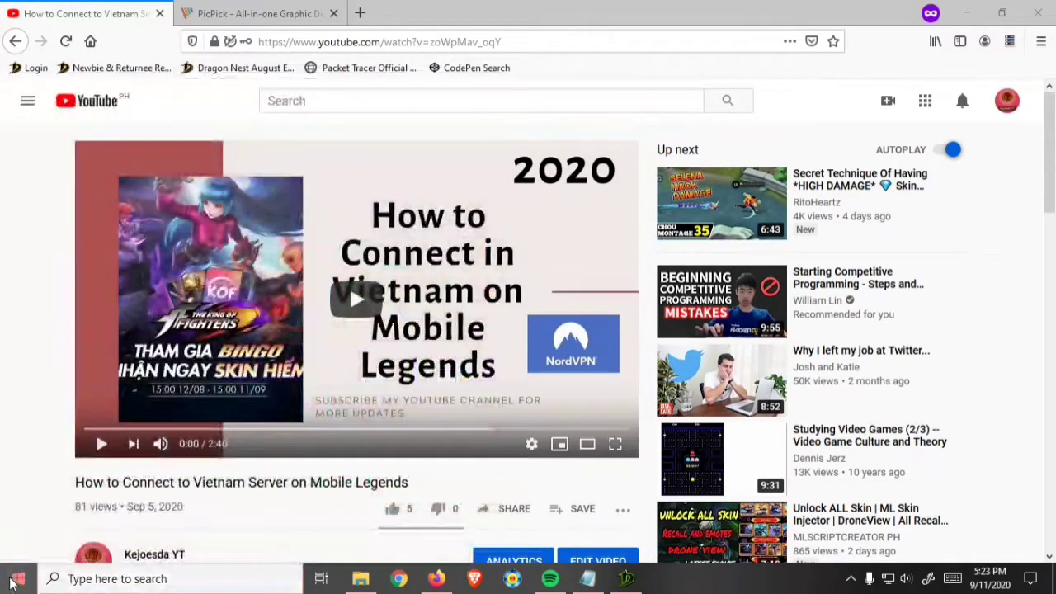
- Return to the YouTube video page after checking the system tray
click(17, 577)
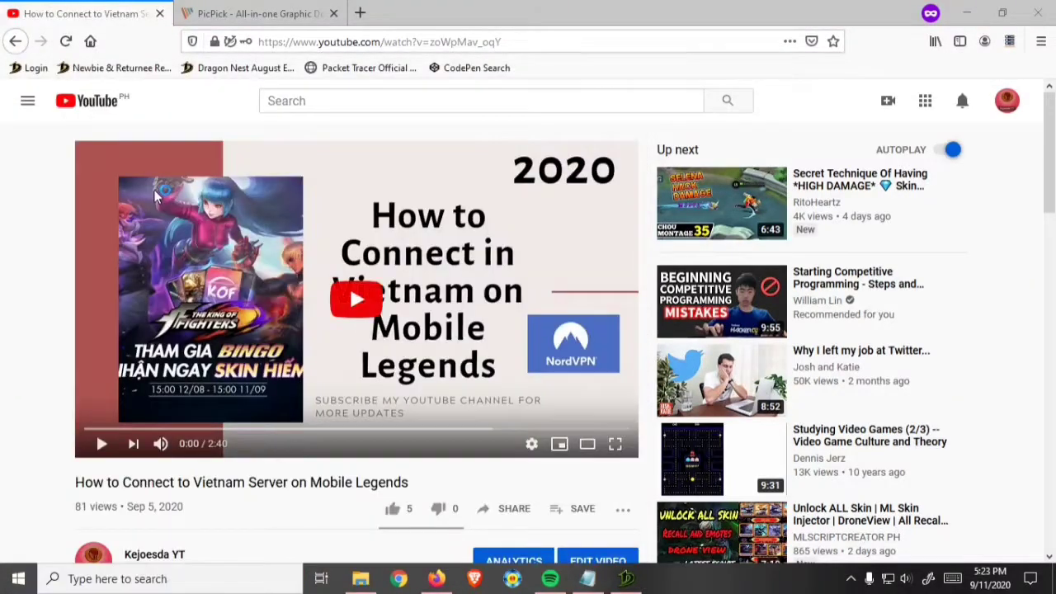
mouse_move(829, 238)
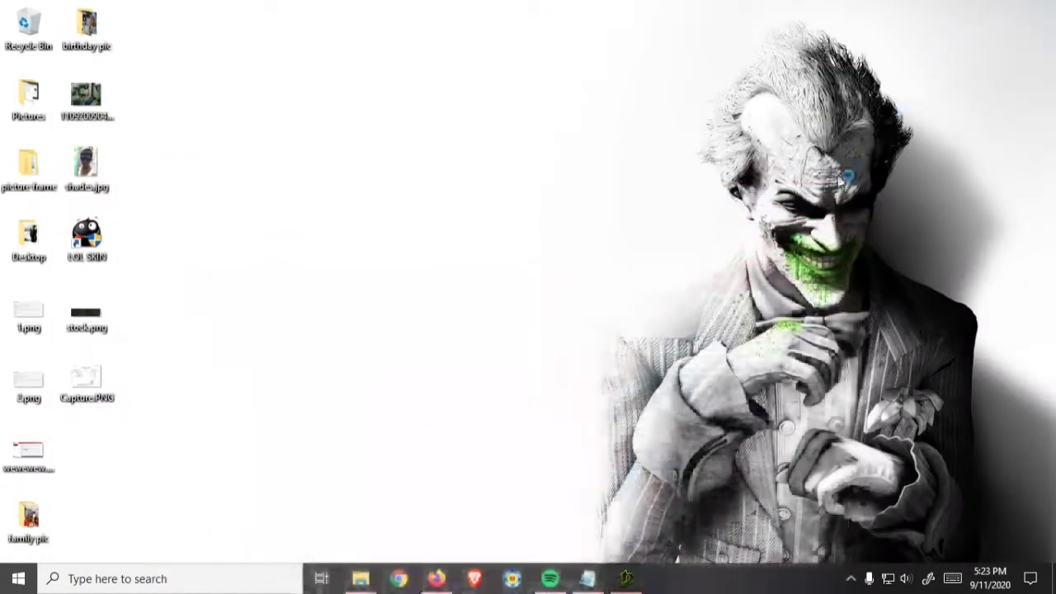
mouse_move(435, 578)
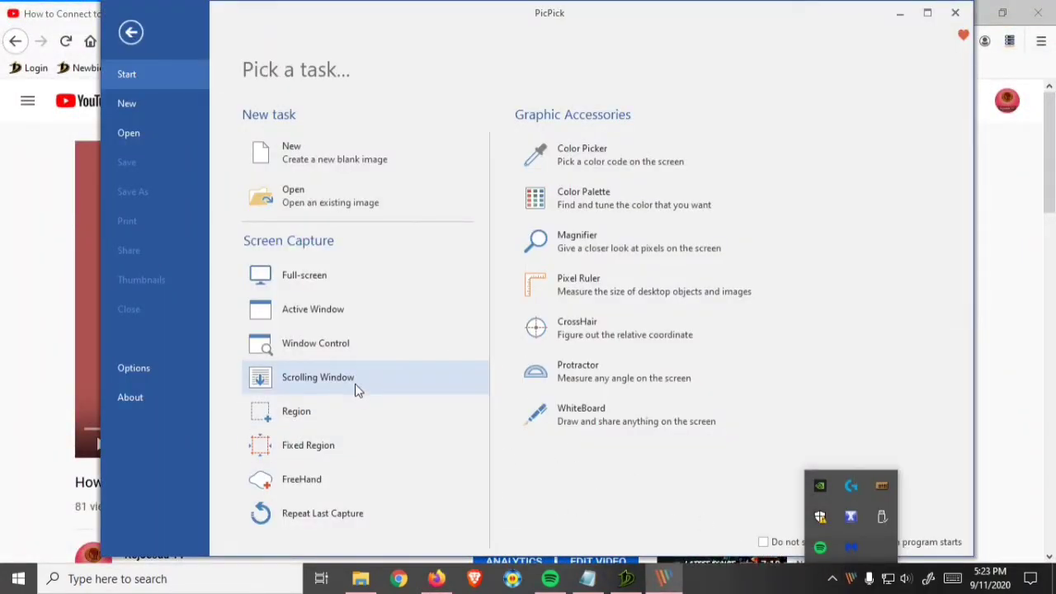
- Choose Scrolling Window under Screen Capture in the Pick a task window
click(317, 376)
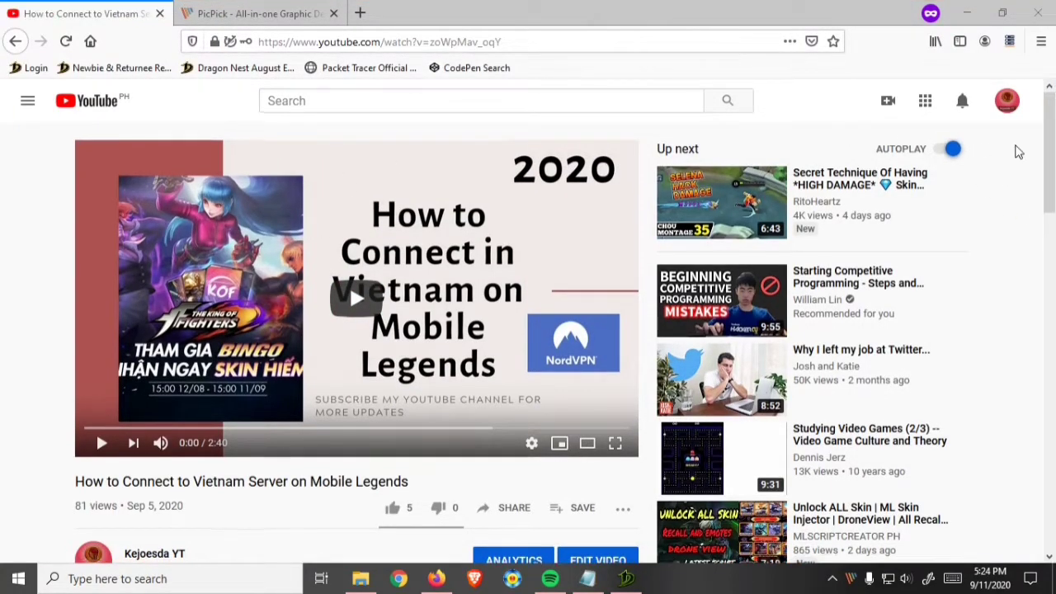
- Scroll the YouTube page down through comments and recommended videos until the capture finishes
scroll(down, 3)
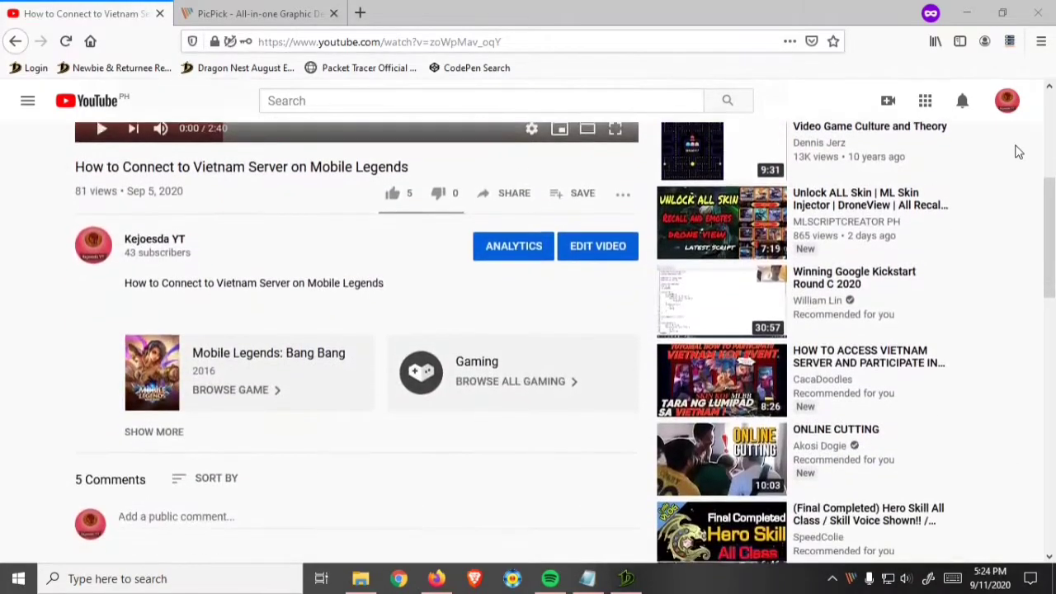
scroll(down, 3)
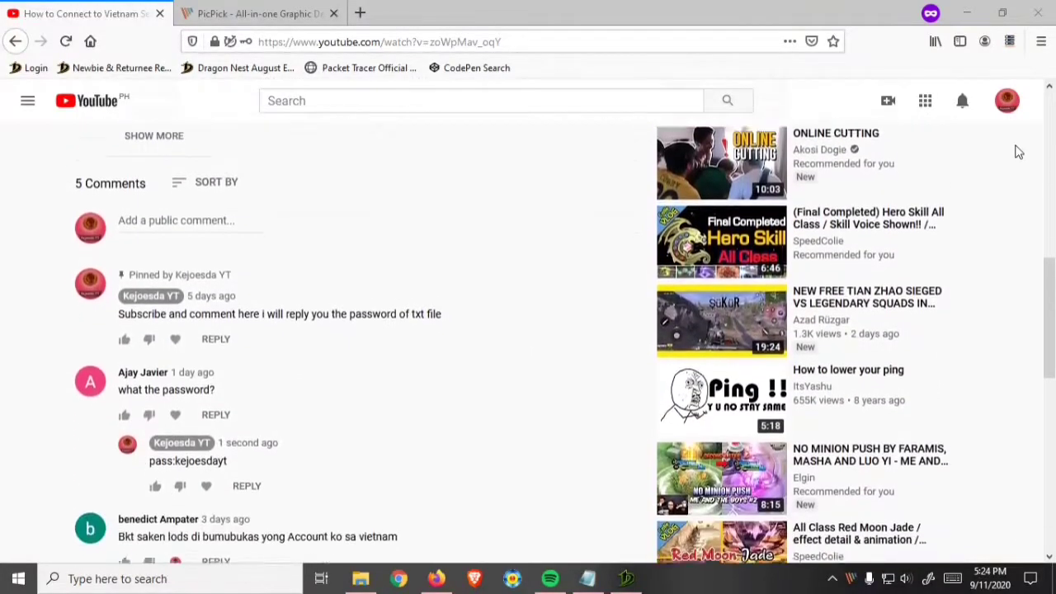
scroll(down, 3)
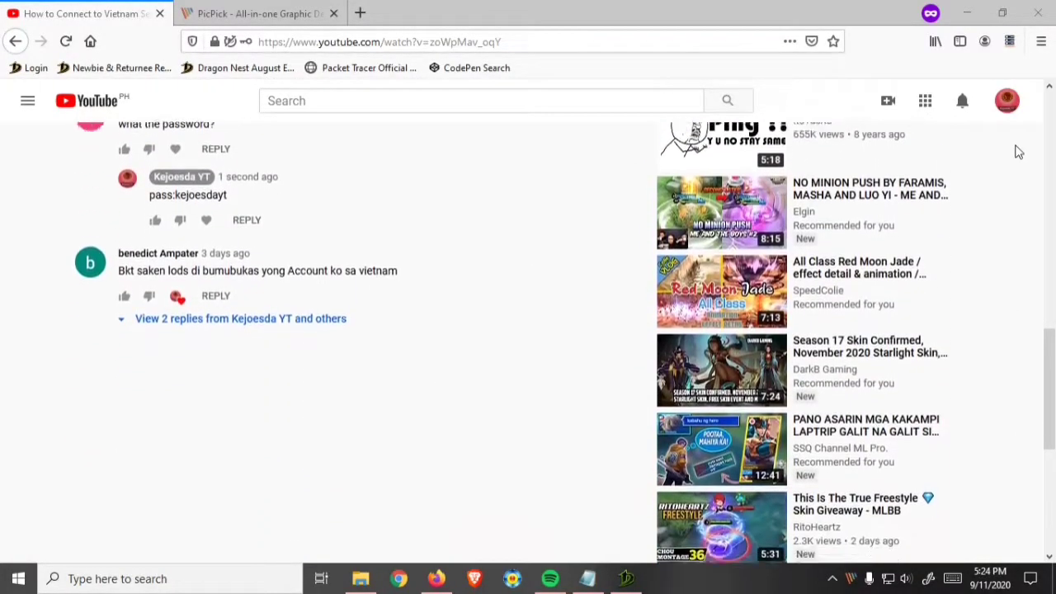
scroll(down, 3)
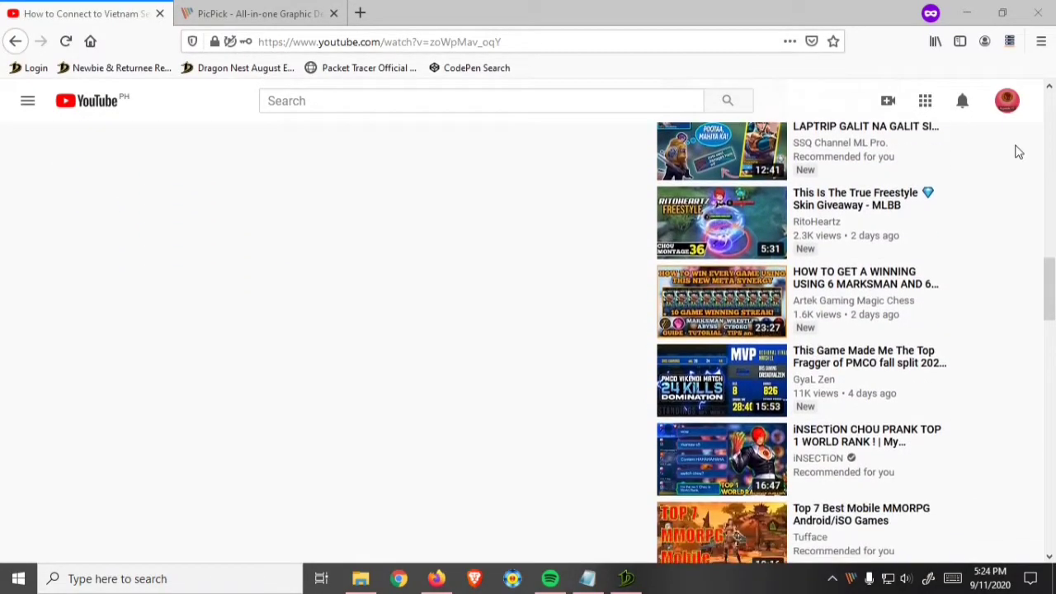
scroll(down, 3)
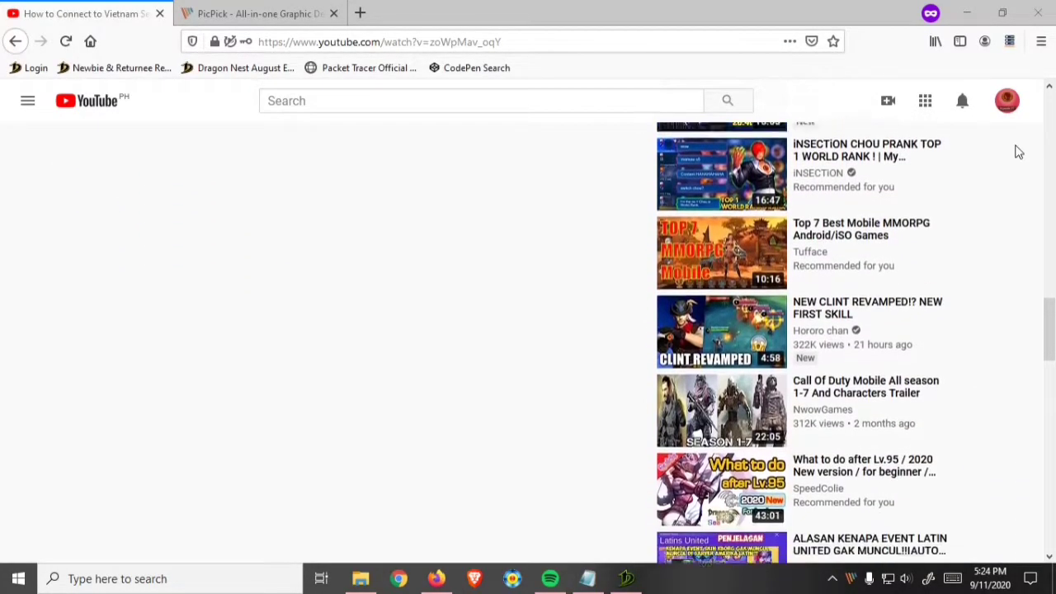
scroll(down, 3)
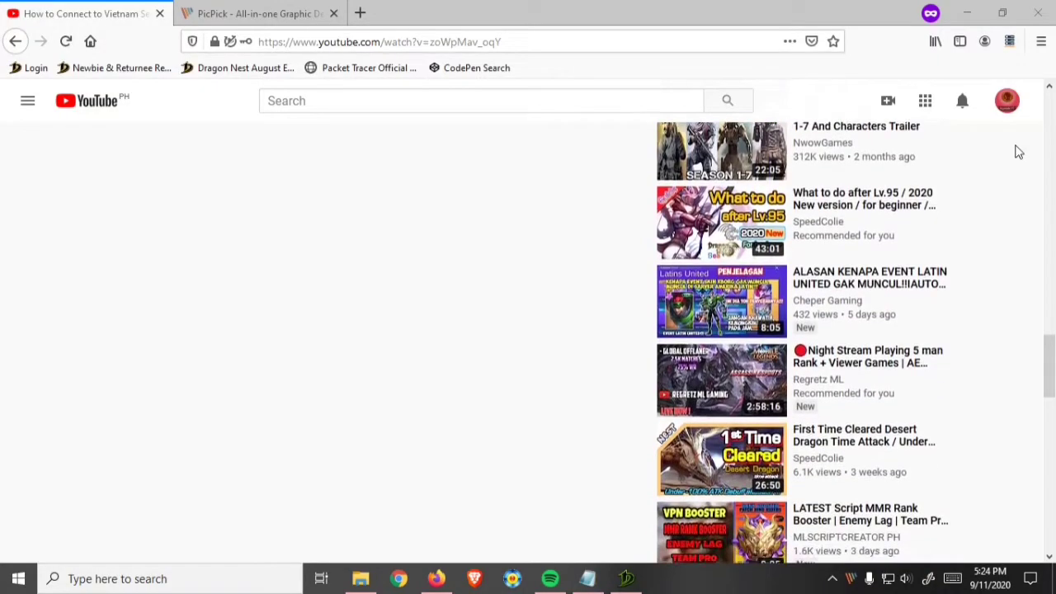
scroll(down, 3)
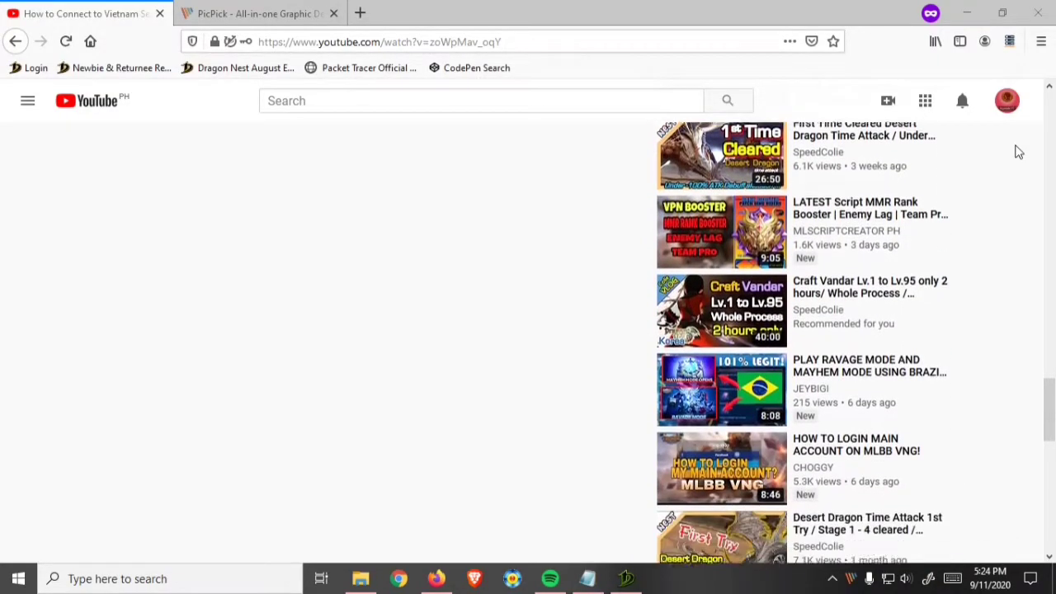
scroll(down, 3)
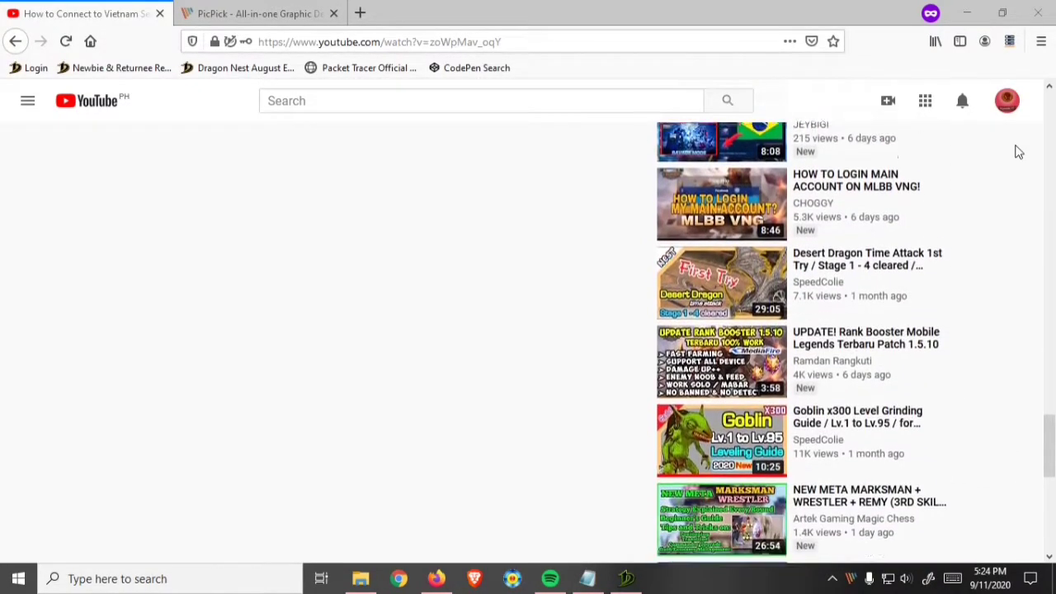
scroll(down, 3)
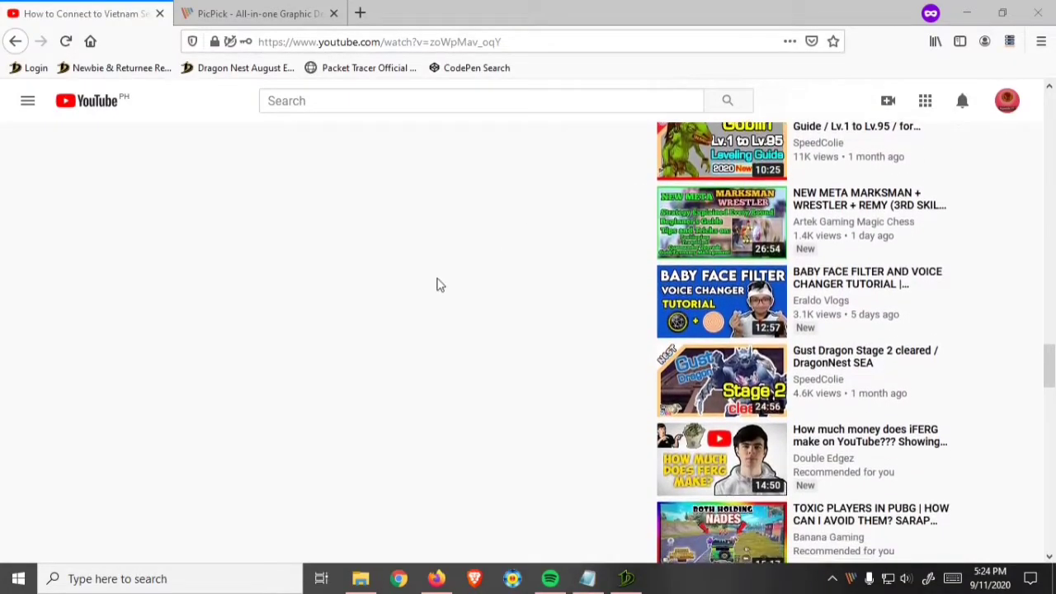
scroll(down, 3)
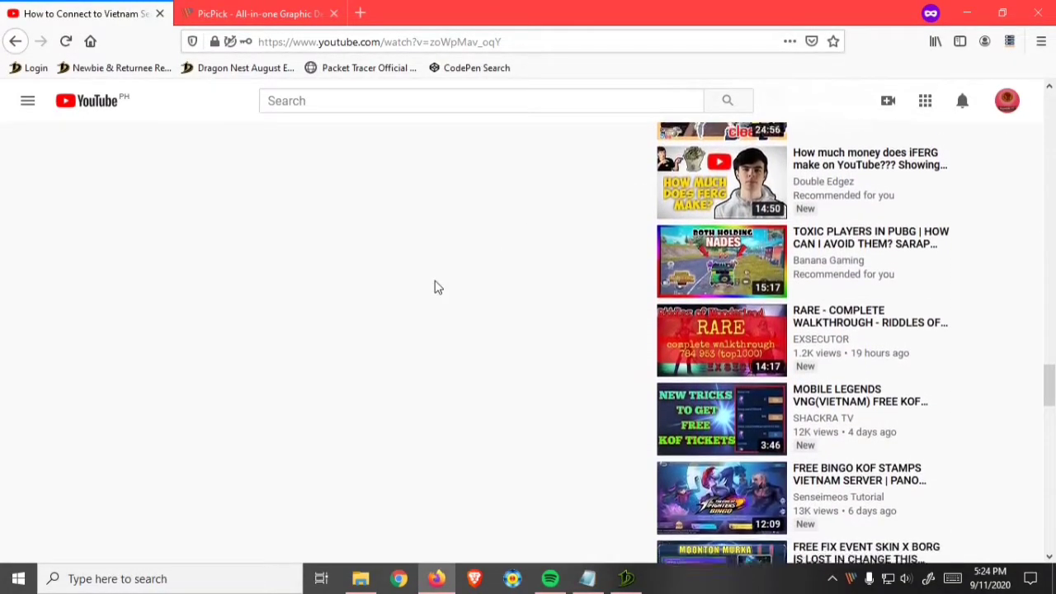
scroll(down, 3)
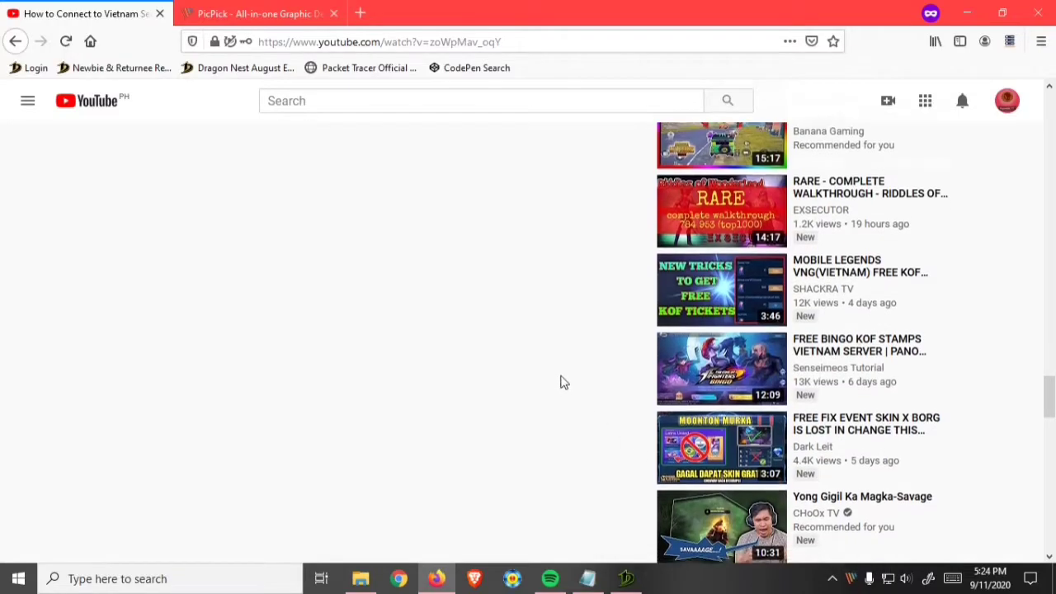
scroll(down, 3)
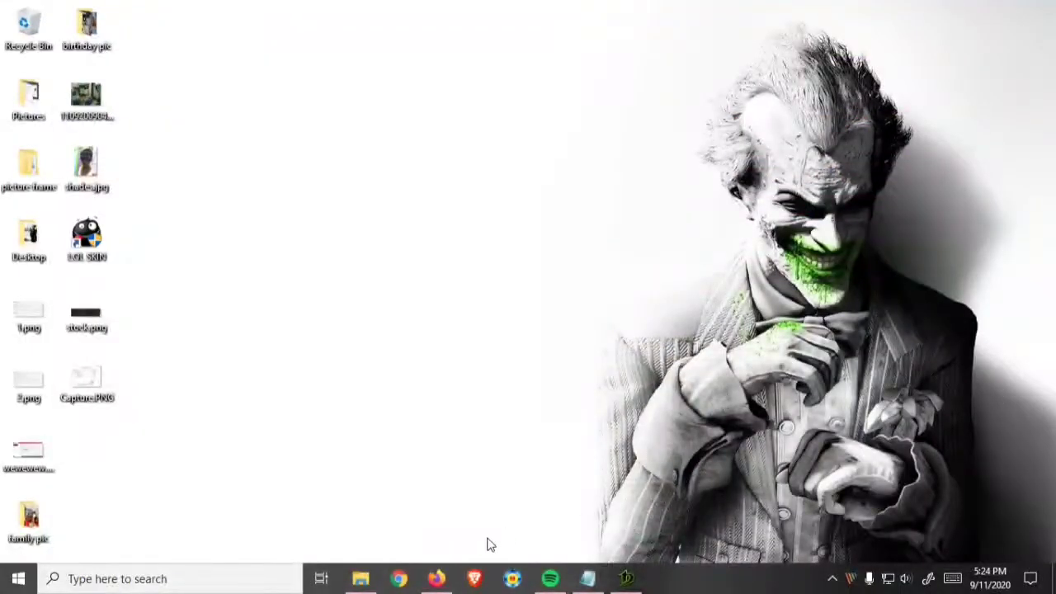
- Show the captured Image 1 in PicPick and go to its file options screen
click(435, 578)
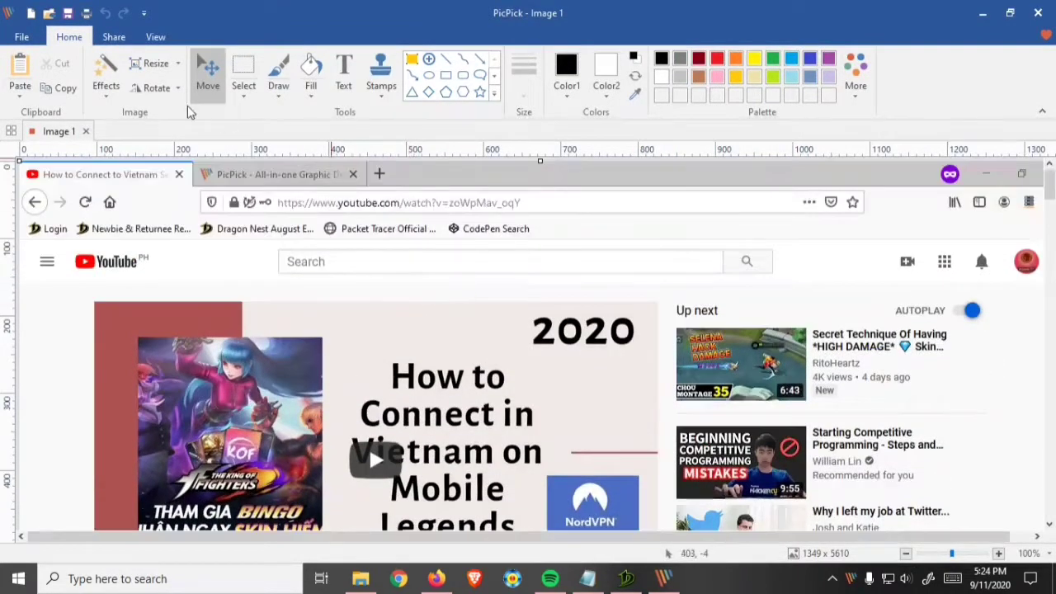
click(22, 36)
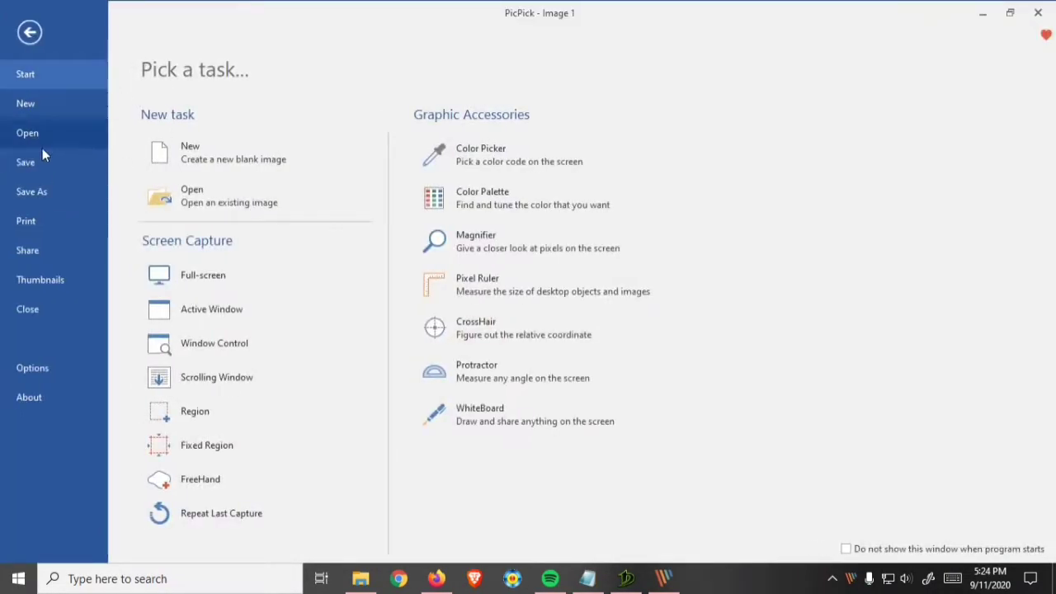
- Choose Save As with PNG format for the capture, named Image 1.png
click(31, 192)
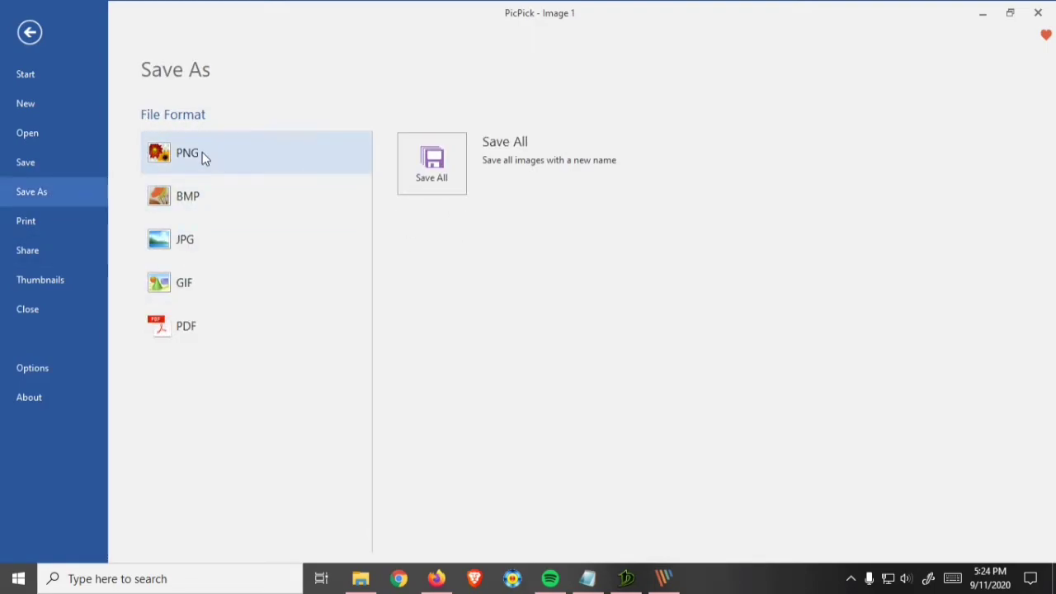
click(188, 152)
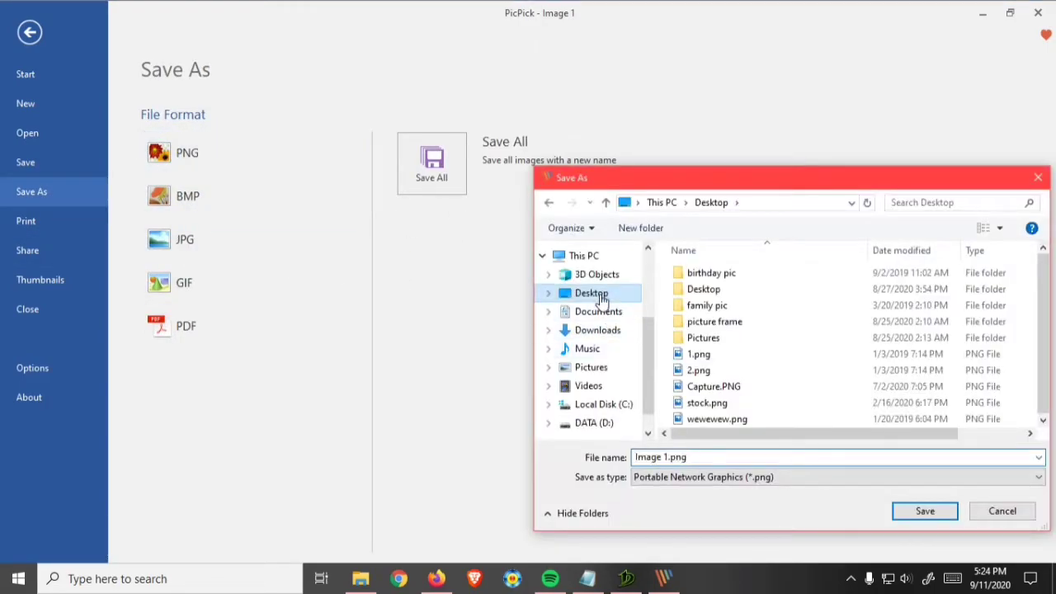
mouse_move(597, 330)
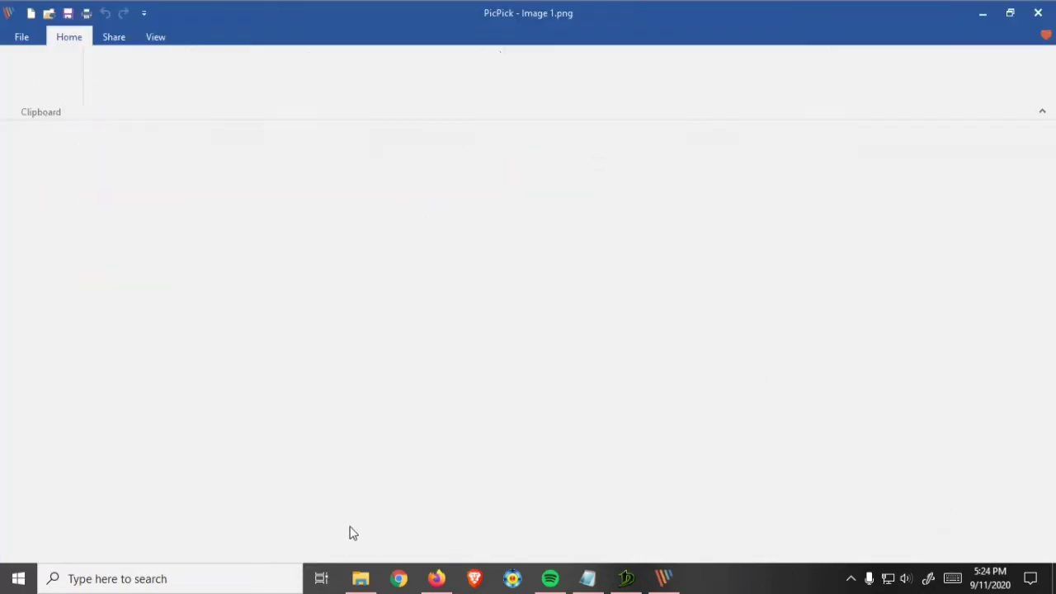
- Open Image 1.png from the Downloads folder in Photos
click(360, 577)
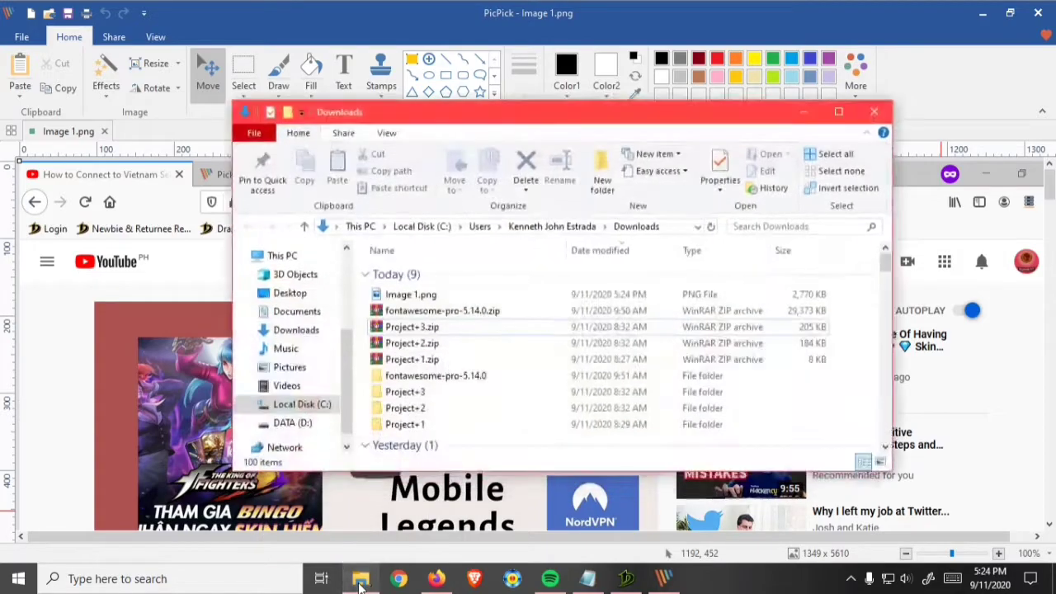
click(411, 294)
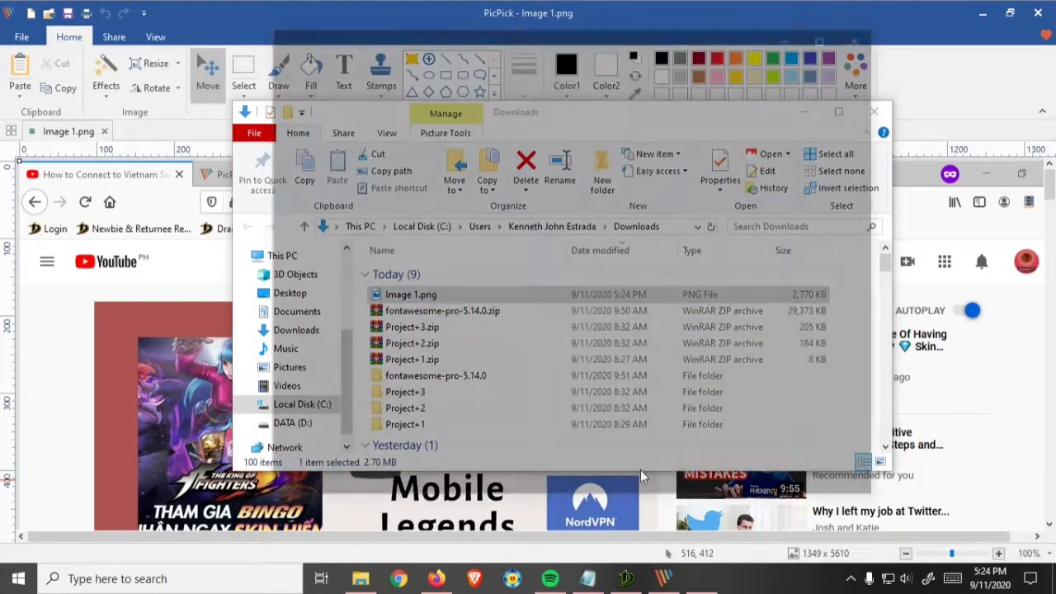
double_click(409, 294)
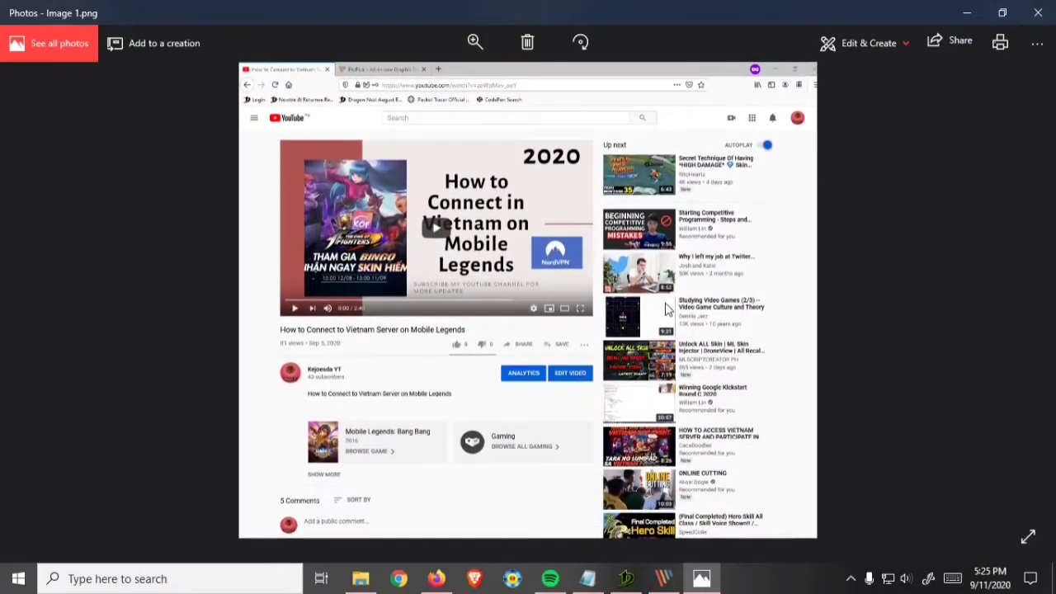
scroll(down, 3)
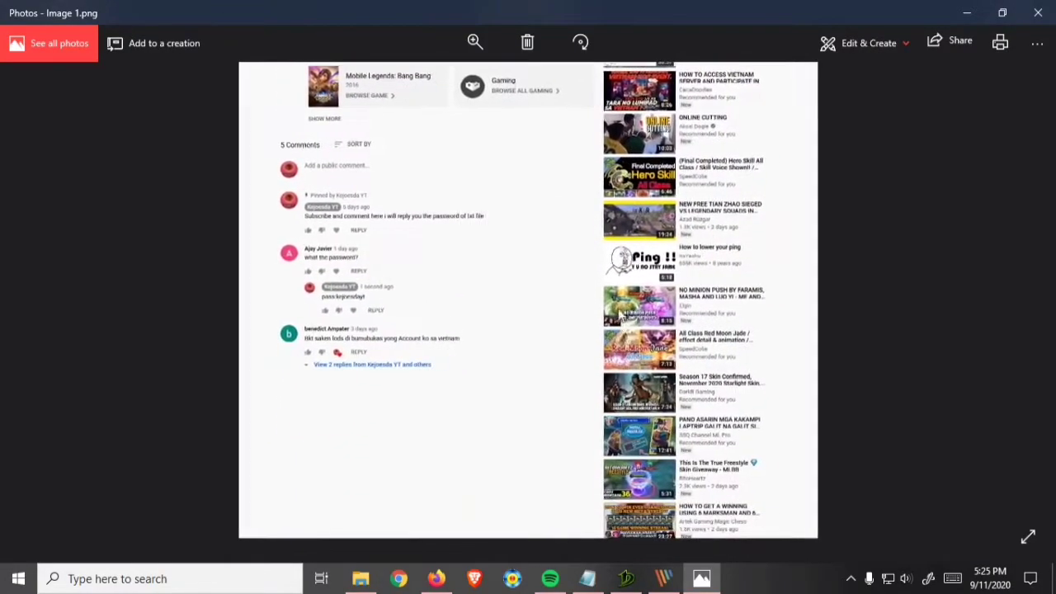
scroll(down, 3)
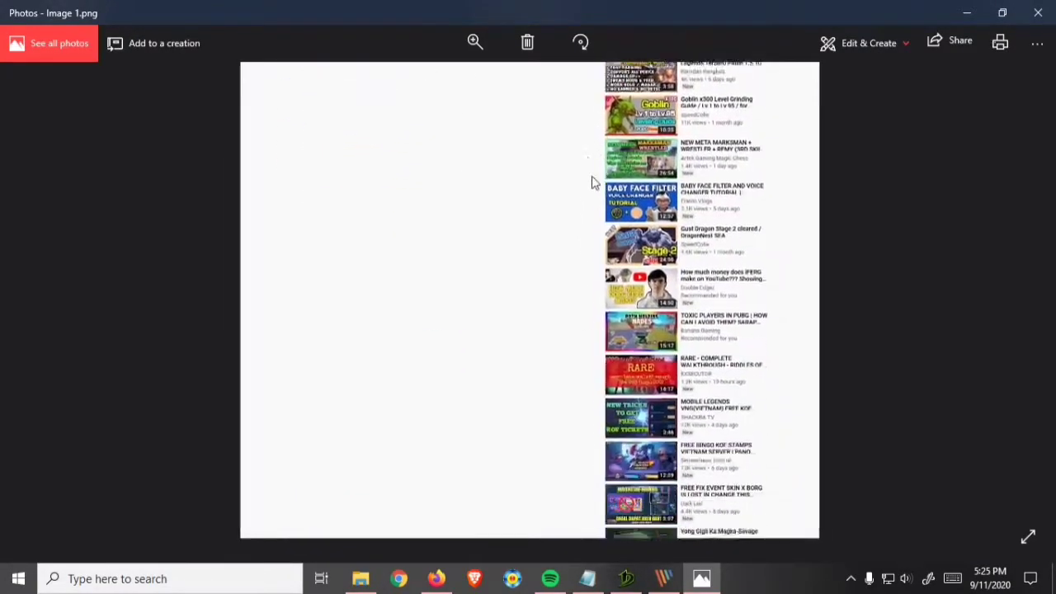